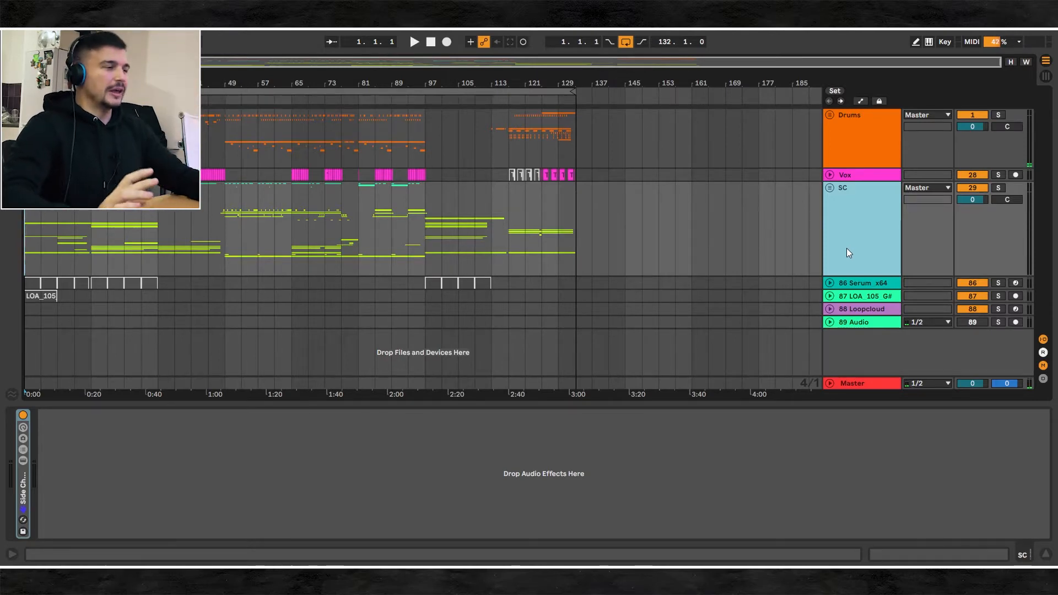
# Step: Select the Drums group to show Glue Compressor, OTT, EQ Eight and the Audio Effect Rack
pyautogui.click(452, 282)
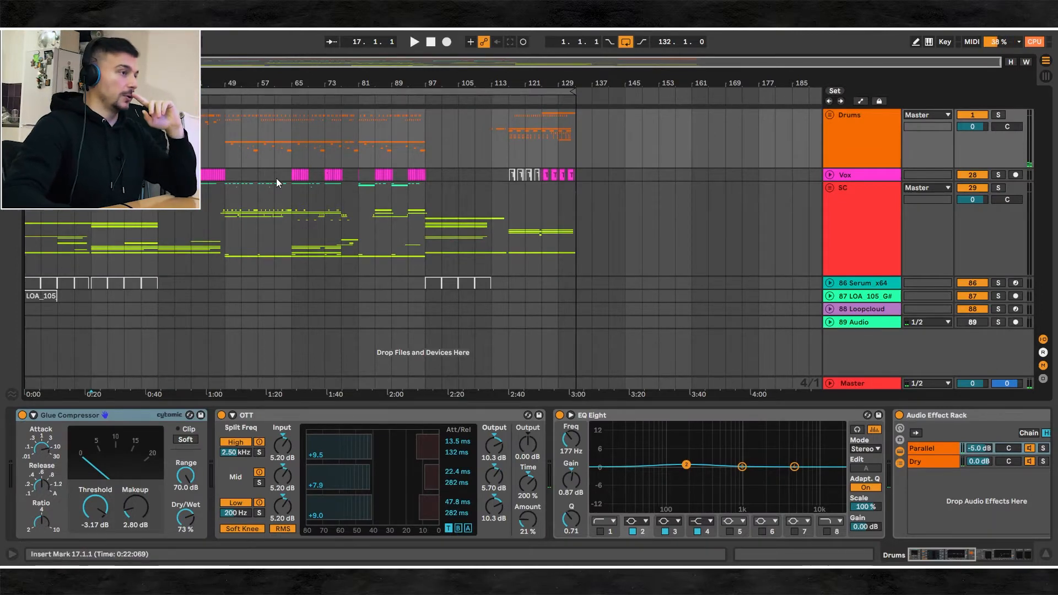
pyautogui.moveTo(279, 196)
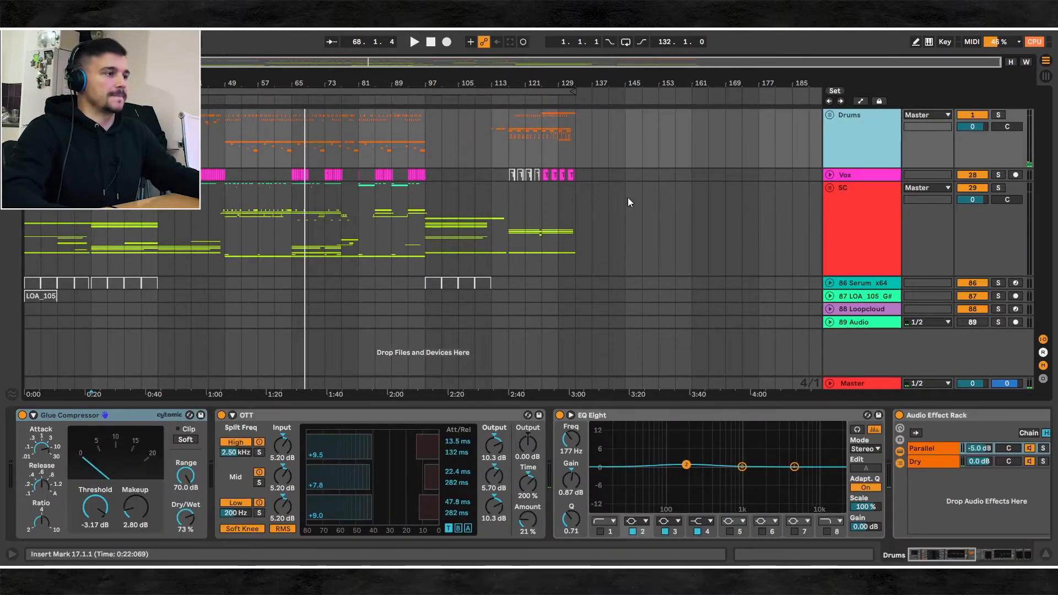
pyautogui.moveTo(719, 258)
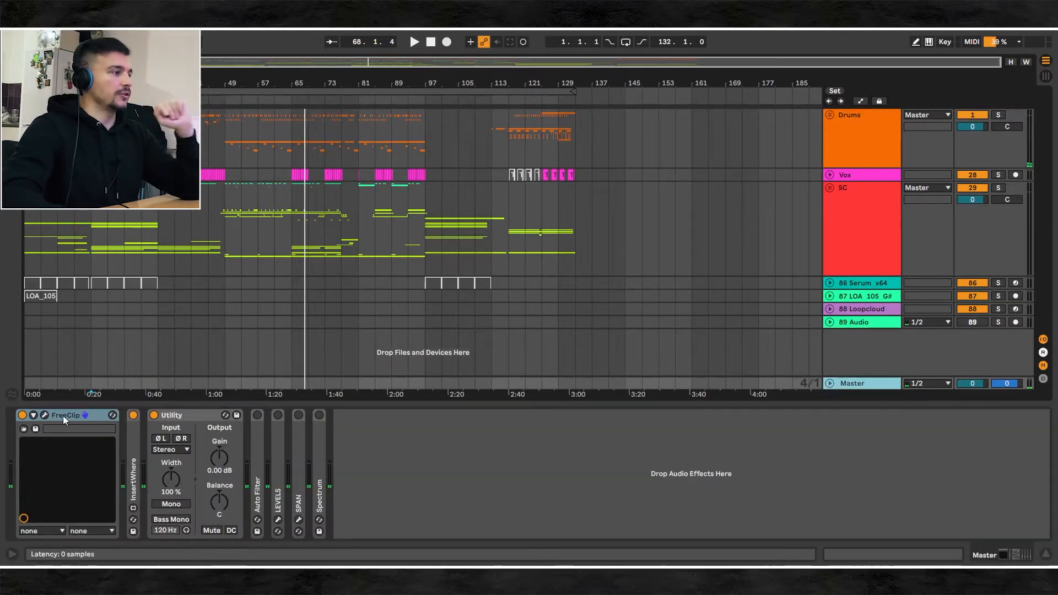
# Step: Inspect FreeClip's hard-clip settings on the Master track, then close its window
pyautogui.click(43, 415)
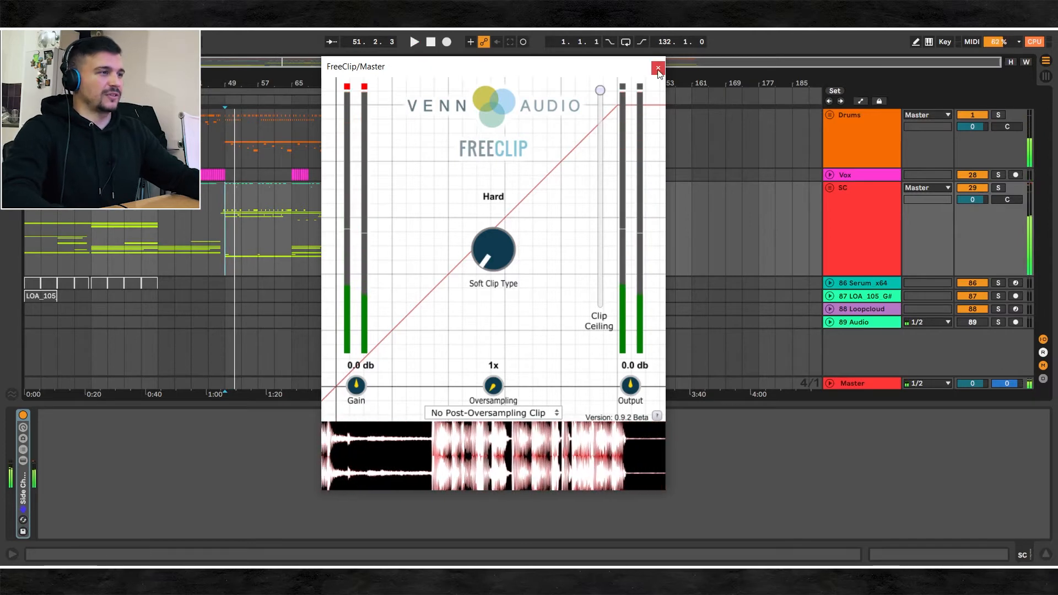
pyautogui.click(656, 70)
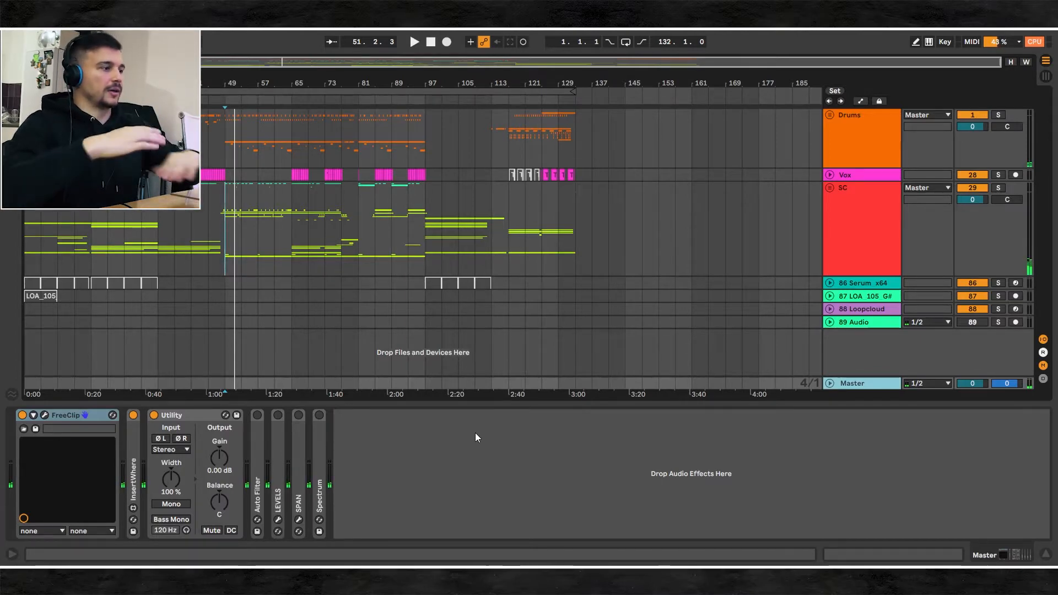
pyautogui.moveTo(420, 481)
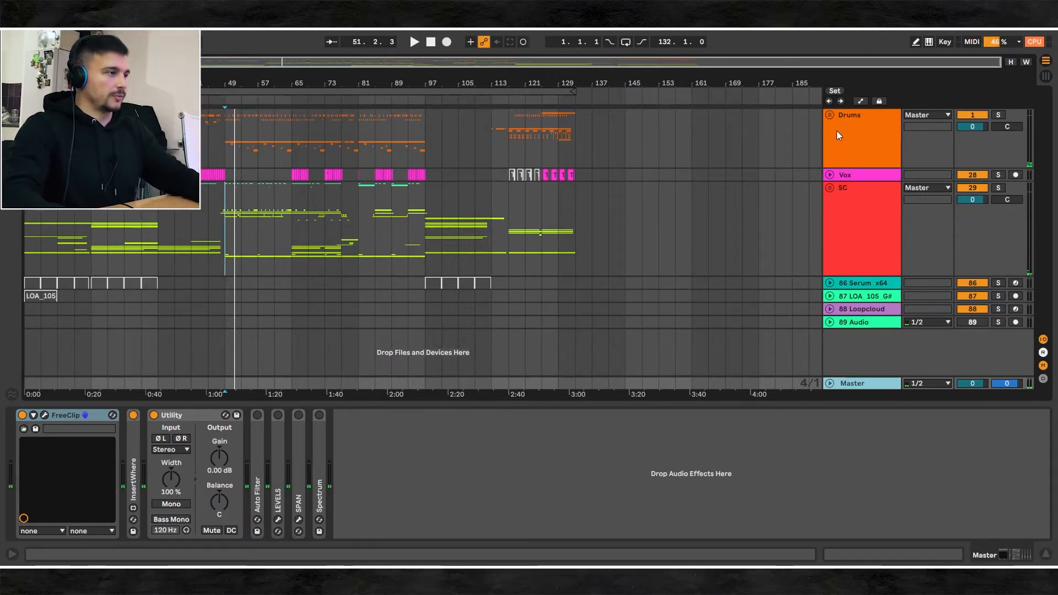
# Step: Select the Vox track and view its enlarged Spectrum display, then exit it
pyautogui.click(861, 138)
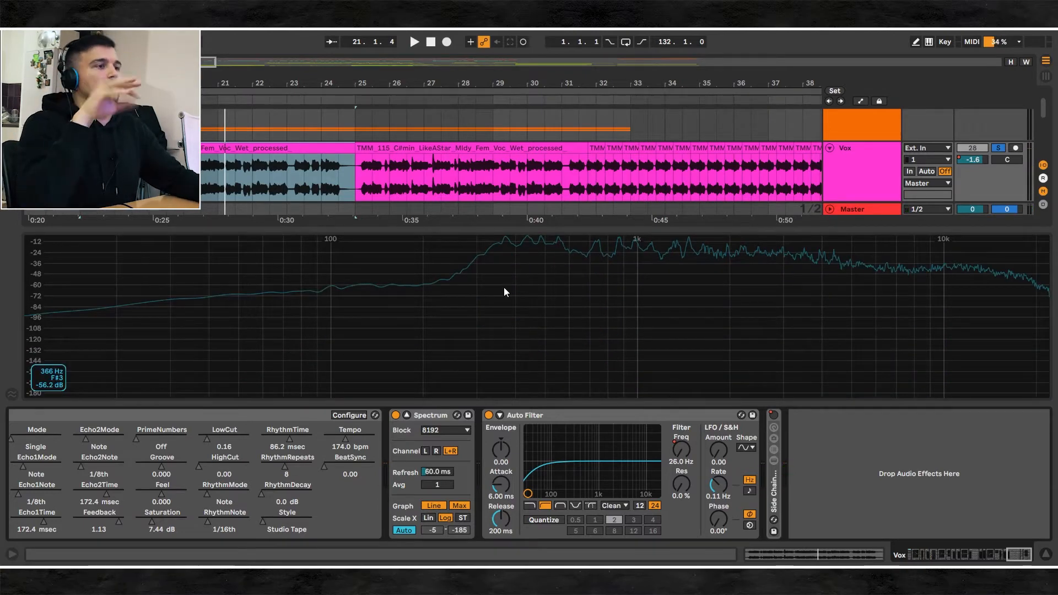
pyautogui.moveTo(488, 298)
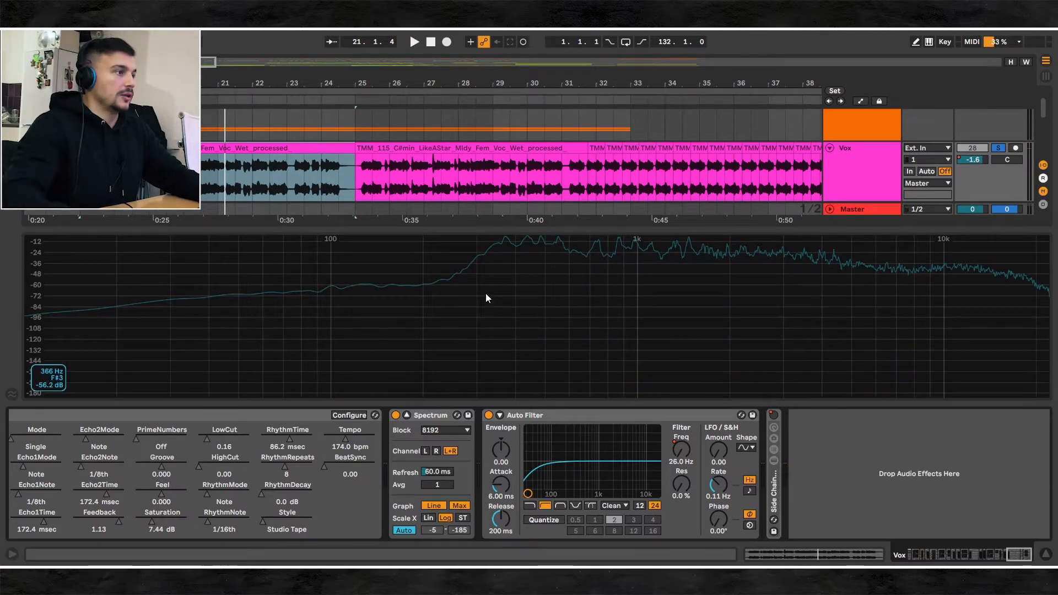
pyautogui.moveTo(520, 239)
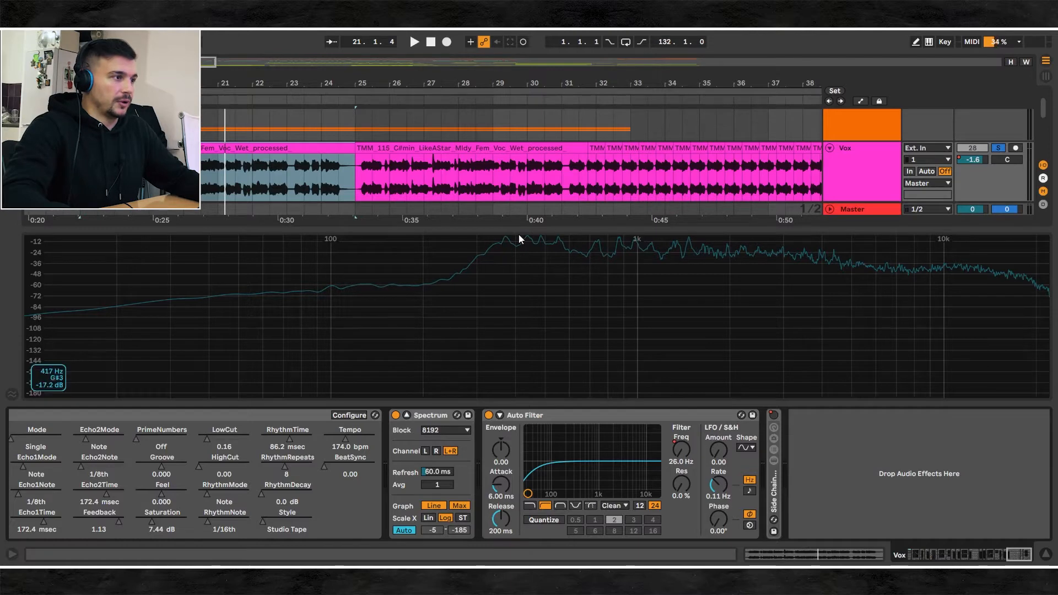
pyautogui.moveTo(565, 289)
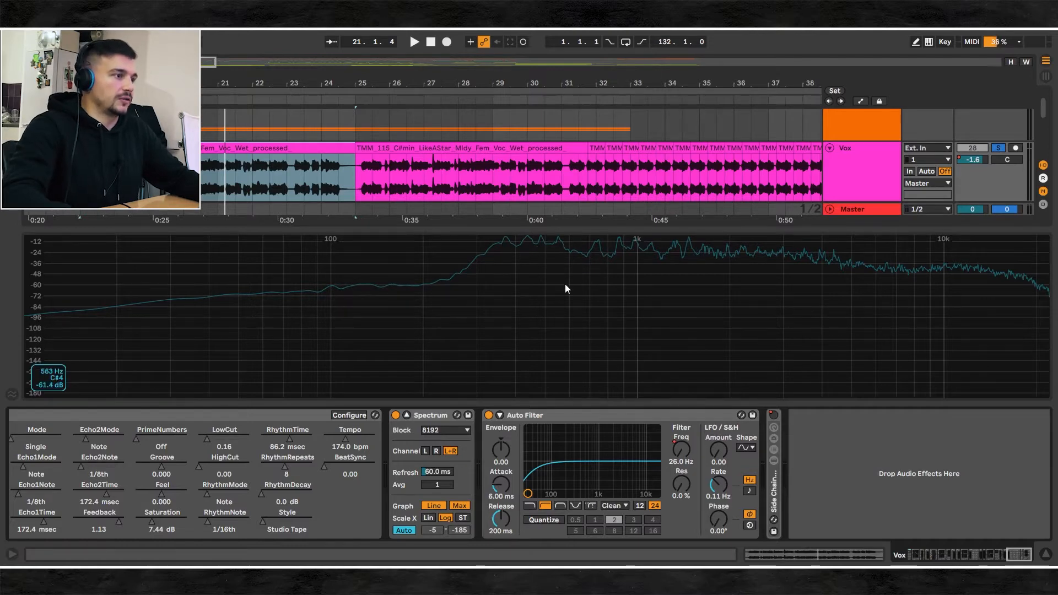
pyautogui.click(414, 41)
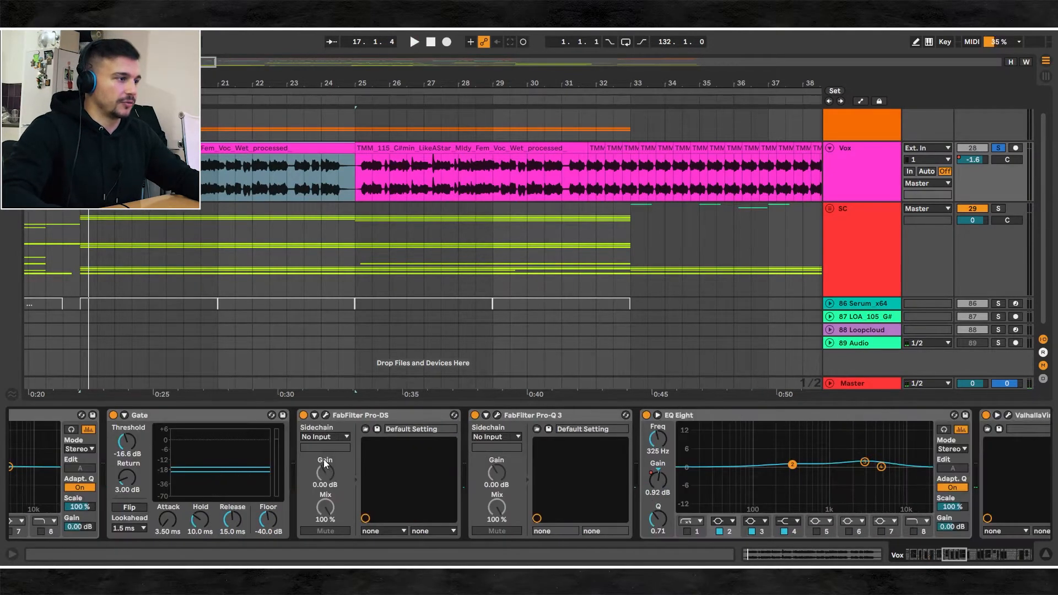
# Step: Inspect the Vox Pro-DS de-esser, then unfold the Drums group to reveal Kick and Snare tracks
pyautogui.click(314, 415)
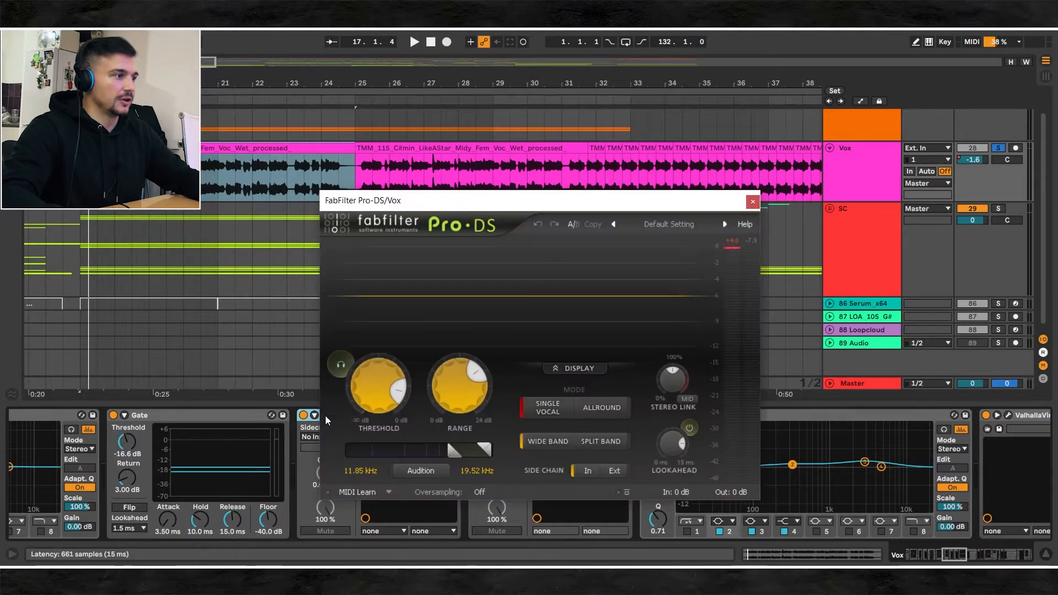
pyautogui.click(751, 201)
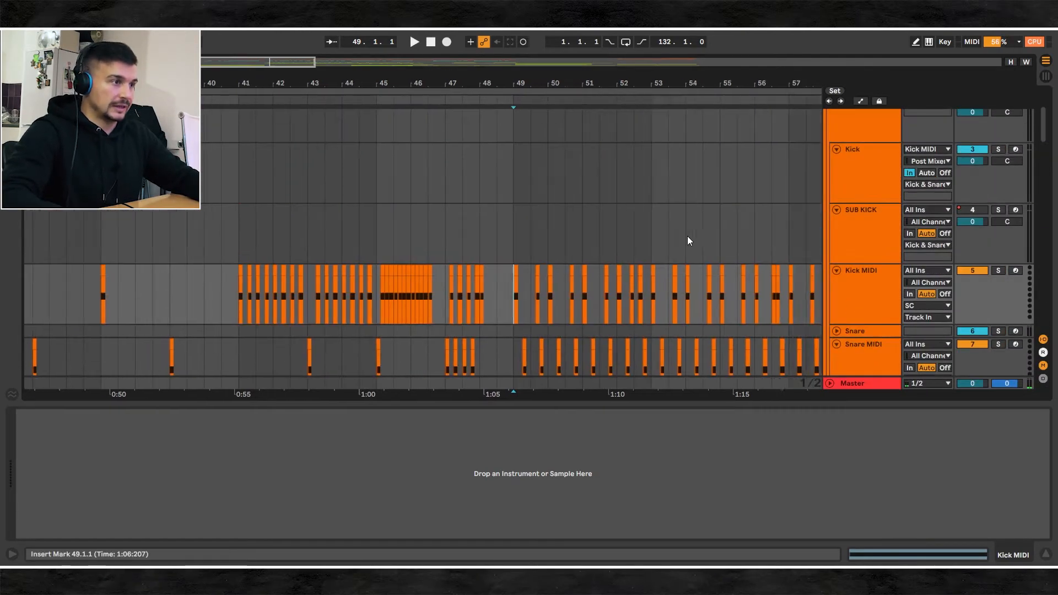
pyautogui.hscroll(3)
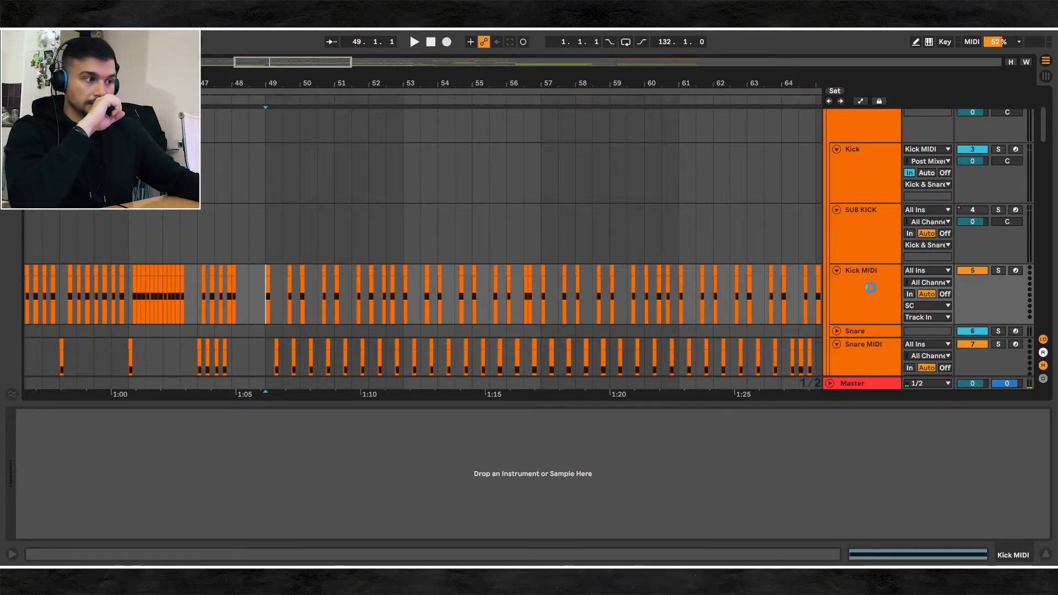
pyautogui.click(852, 149)
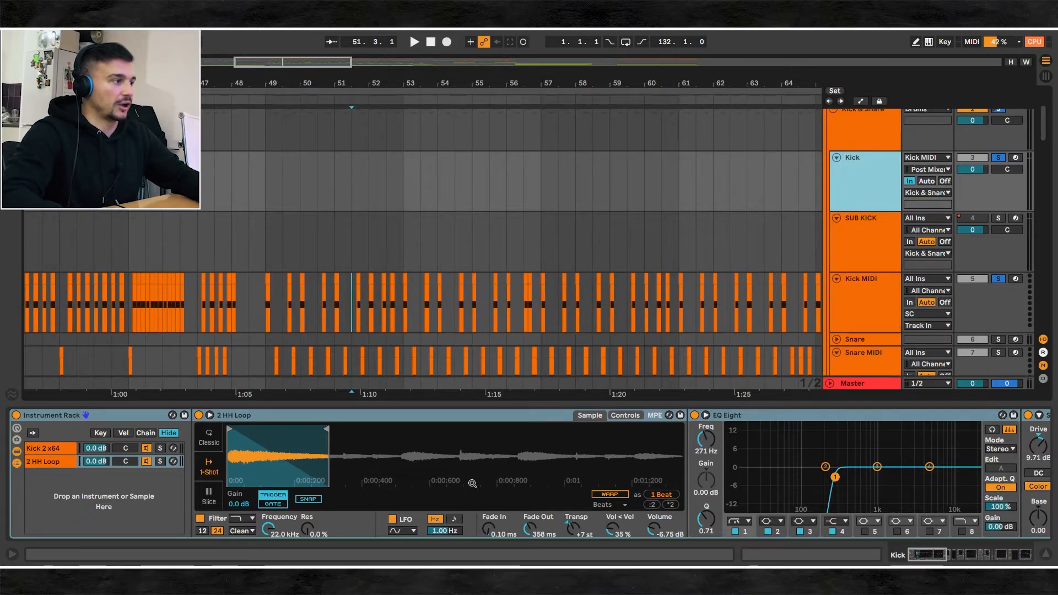
# Step: Select the Kick 2 x64 chain to show Saturator, MWaveShaper, Glue Compressor and EQ Eight
pyautogui.click(43, 447)
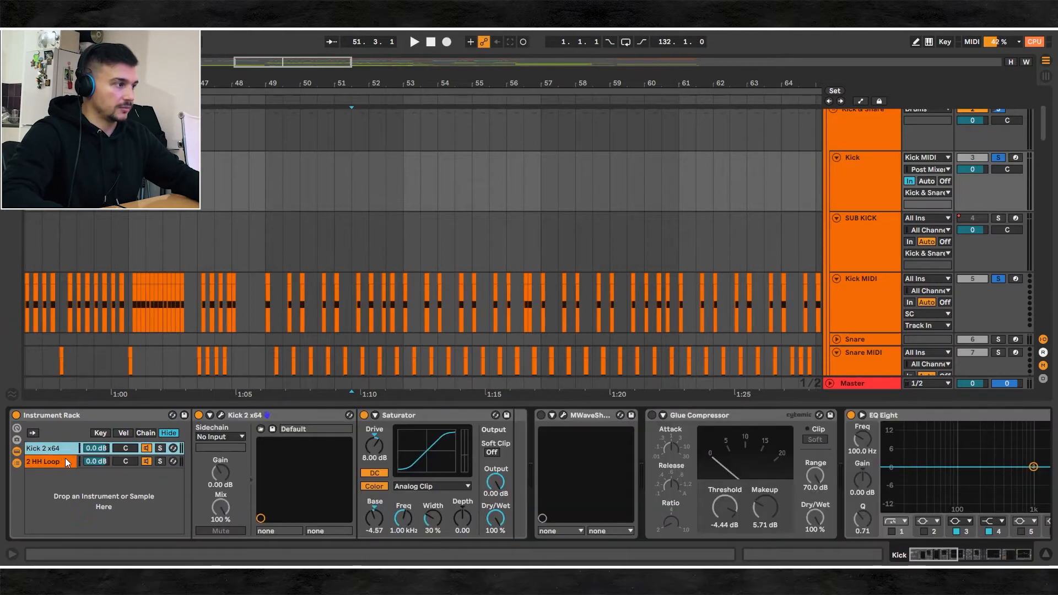
pyautogui.click(44, 461)
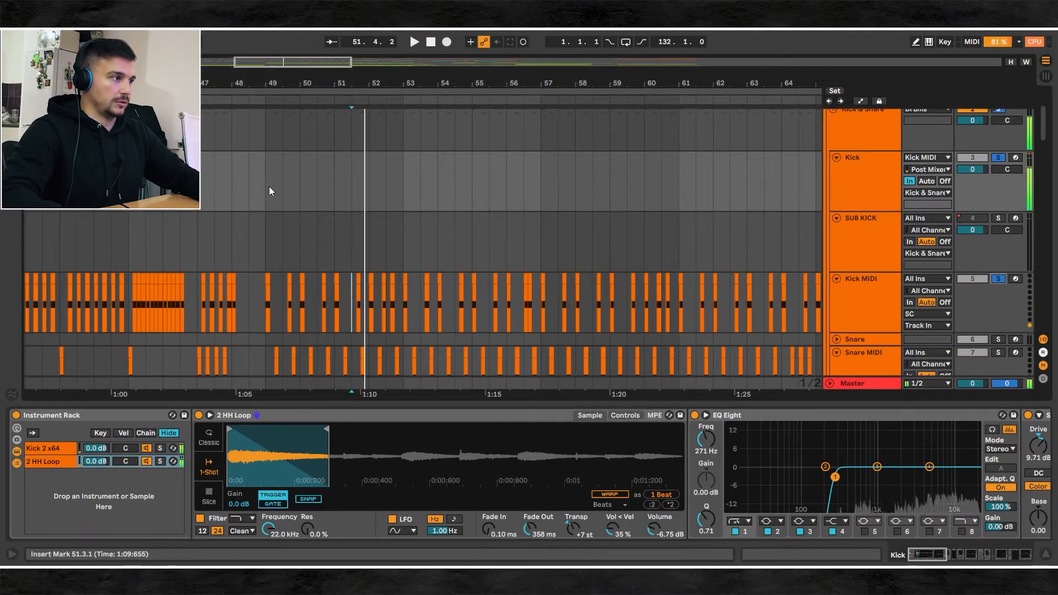
pyautogui.click(413, 42)
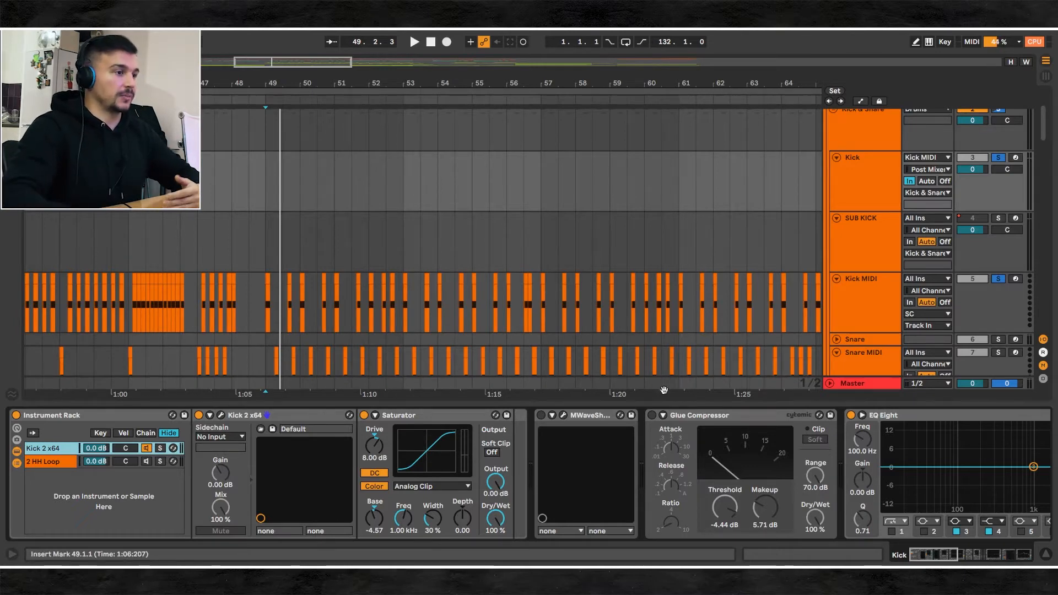
pyautogui.moveTo(641, 378)
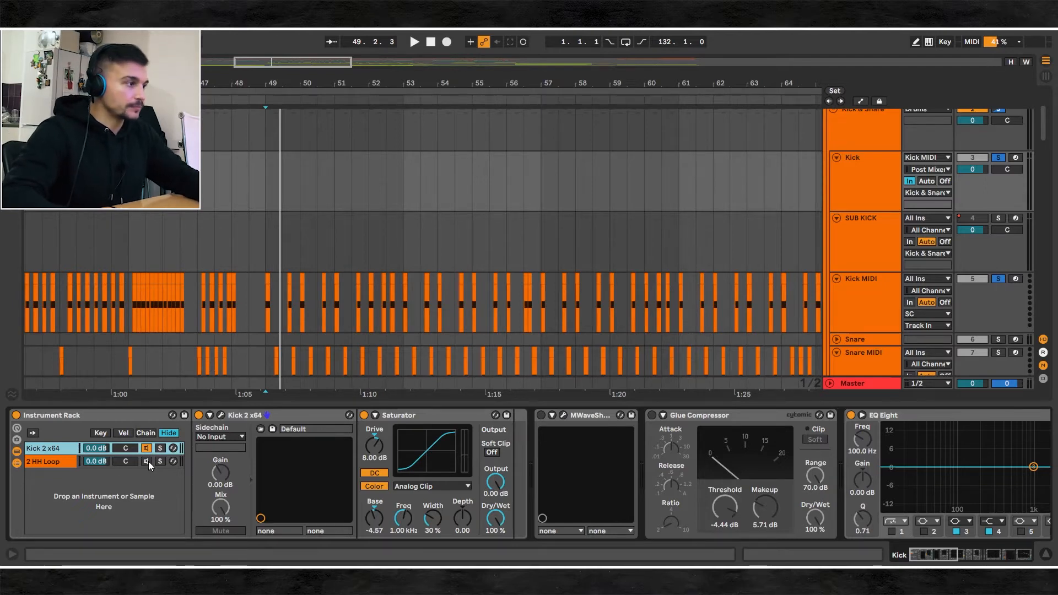
# Step: Select the Kick MIDI track, which holds no devices
pyautogui.click(42, 461)
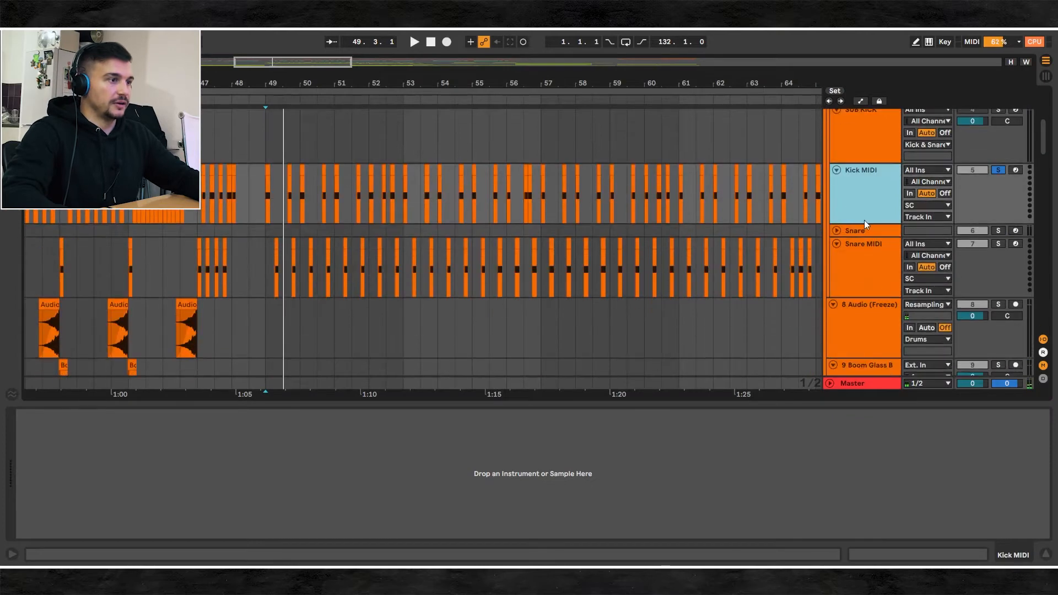
# Step: Select the Snare track to show its Instrument Rack, EQ Eight, Saturator and MStereoGenerator
pyautogui.click(851, 231)
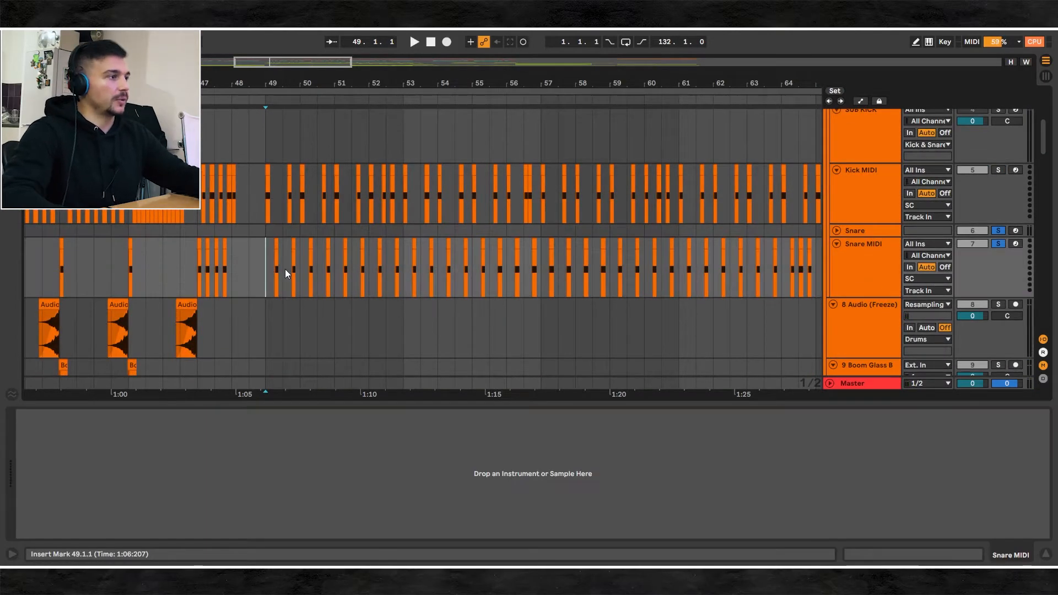
pyautogui.click(854, 231)
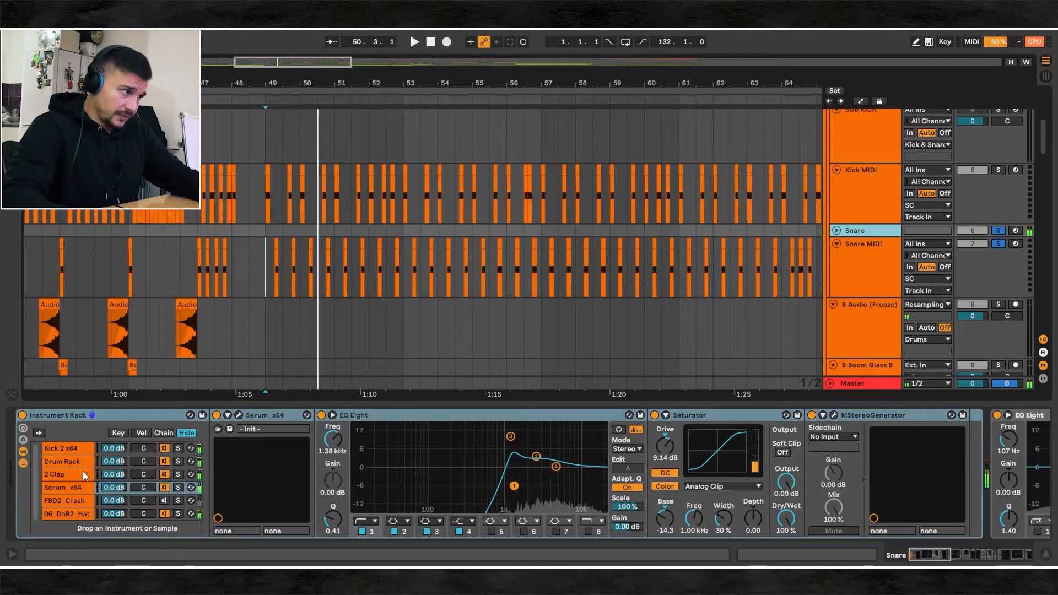
# Step: Browse the Serum_x64, 06_DnB2_Hat and Kick 2 x64 chains, soloing the kick chain
pyautogui.click(61, 487)
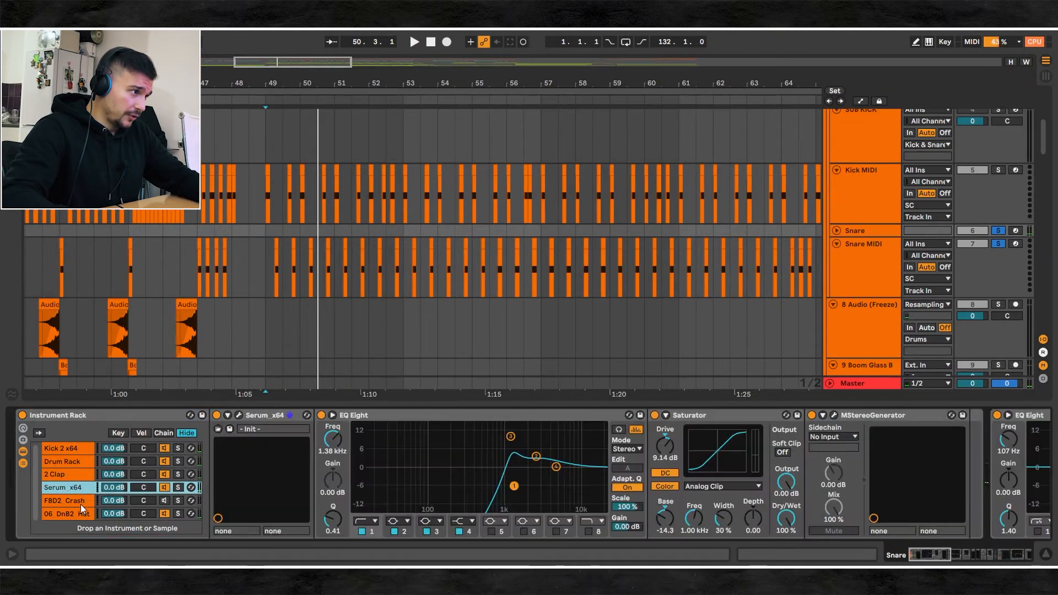
pyautogui.click(61, 447)
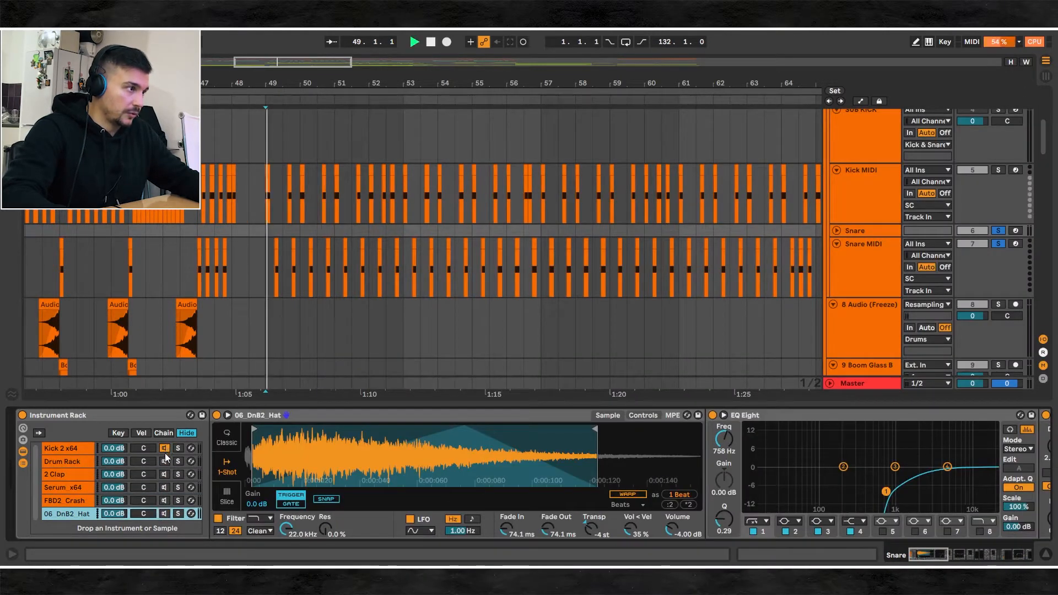
pyautogui.click(63, 448)
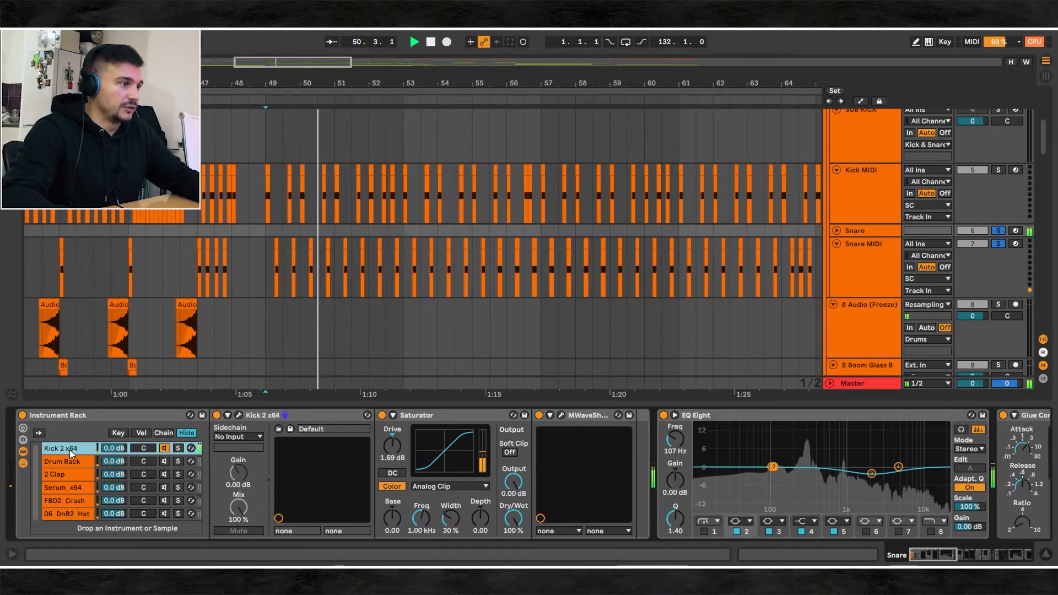
pyautogui.click(429, 42)
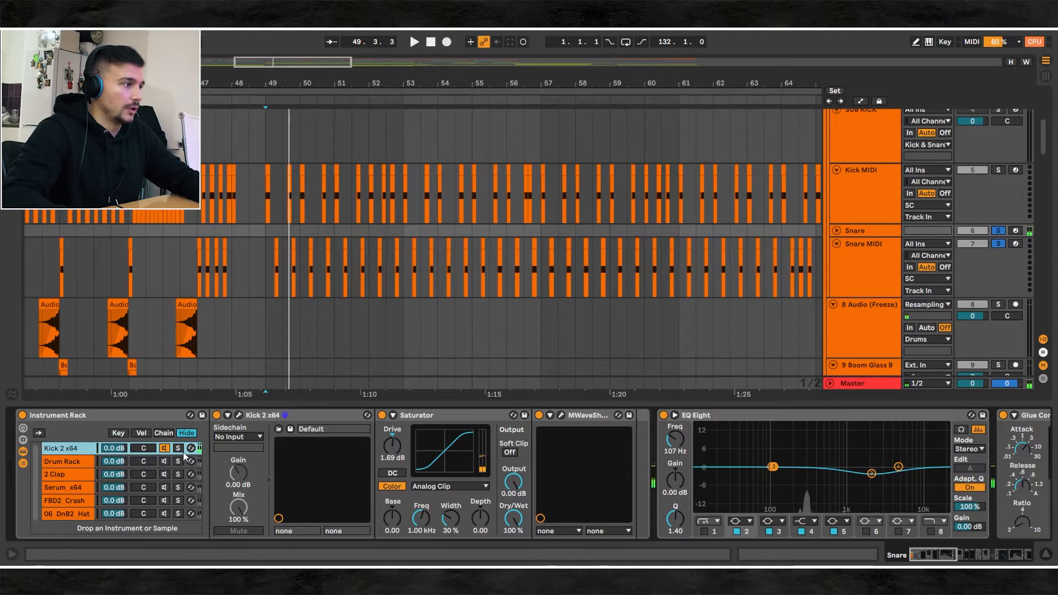
# Step: Audition the Drum Rack snare and 2 Clap chains, ending on the 06_DnB2_Hat chain
pyautogui.click(61, 461)
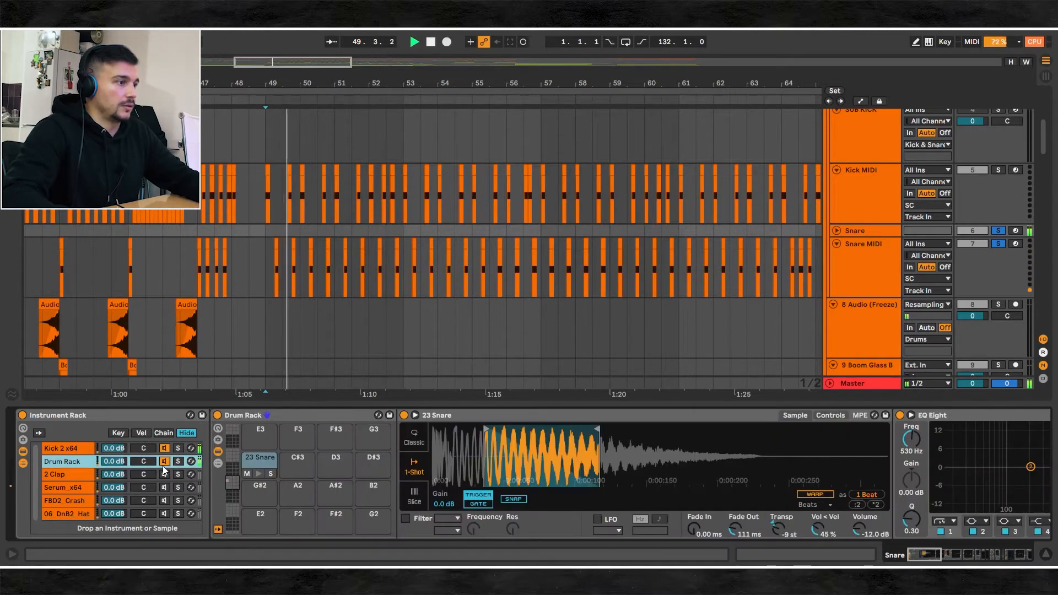
pyautogui.click(429, 41)
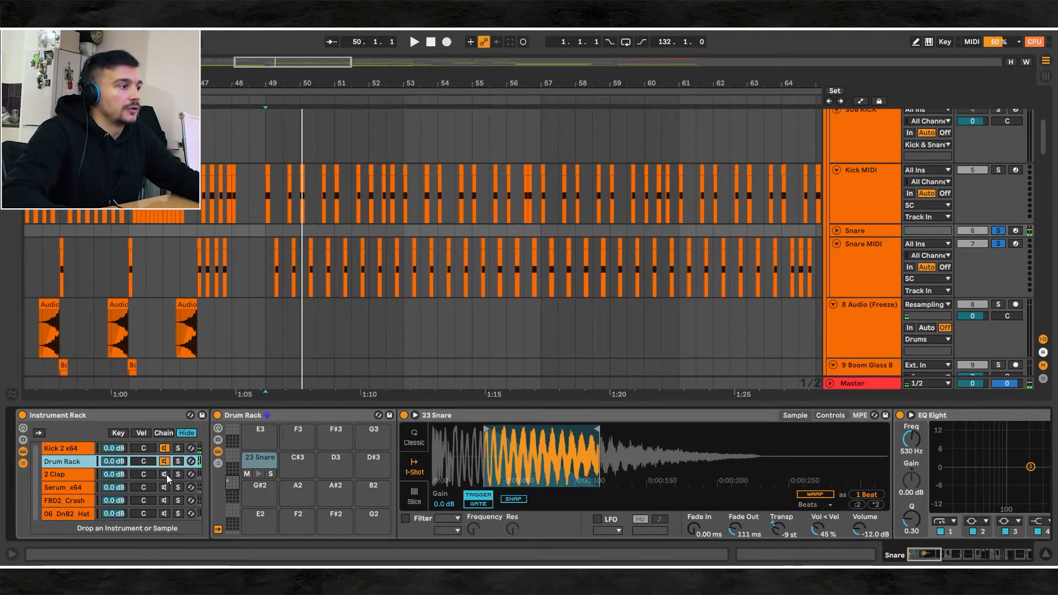
pyautogui.click(54, 474)
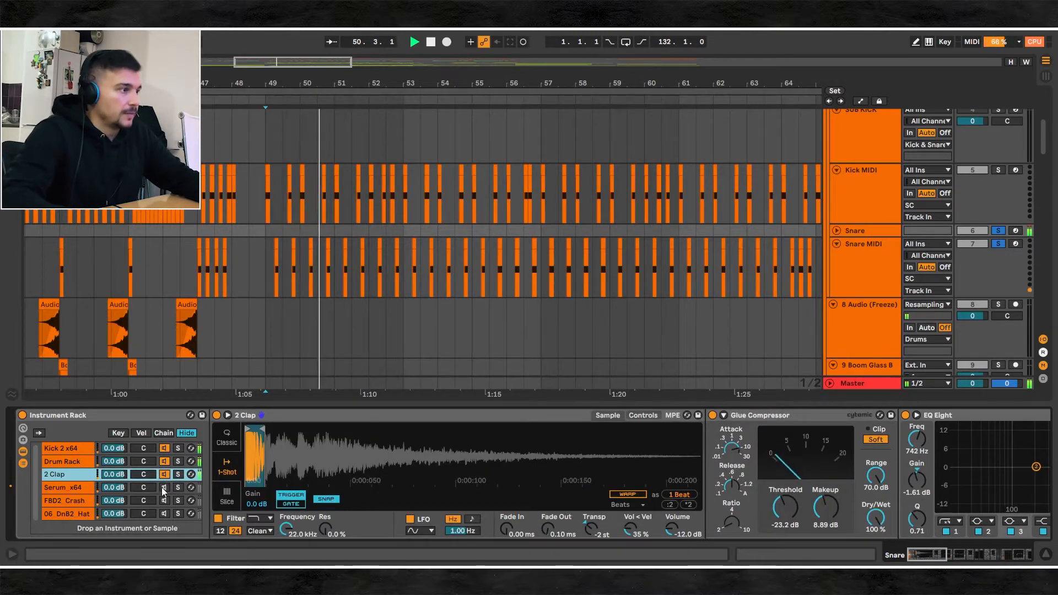
pyautogui.click(60, 448)
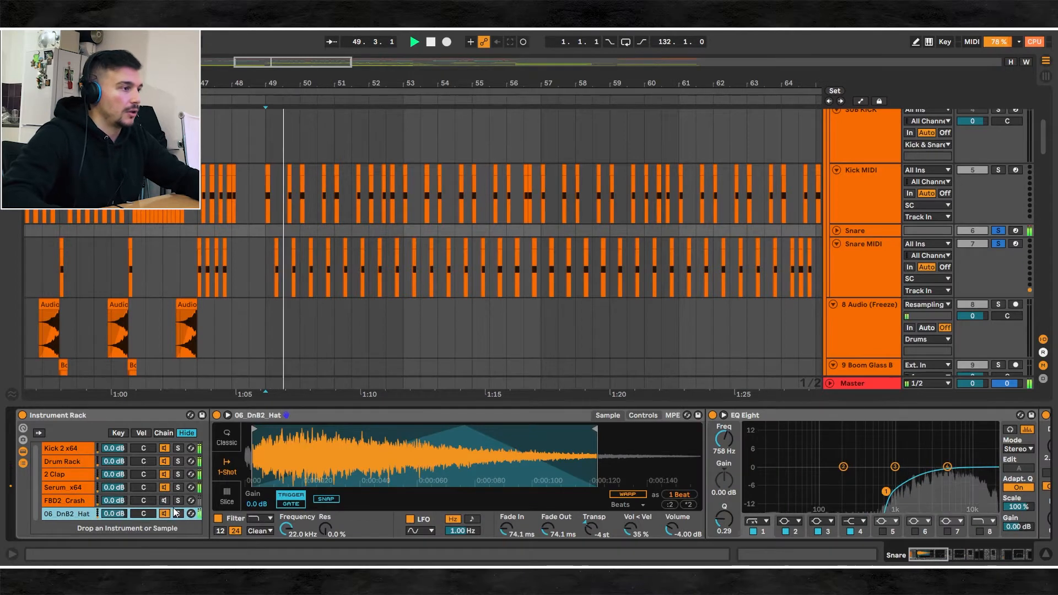
# Step: Open the Snare track's MWaveShaper window to view its distortion curve
pyautogui.click(414, 41)
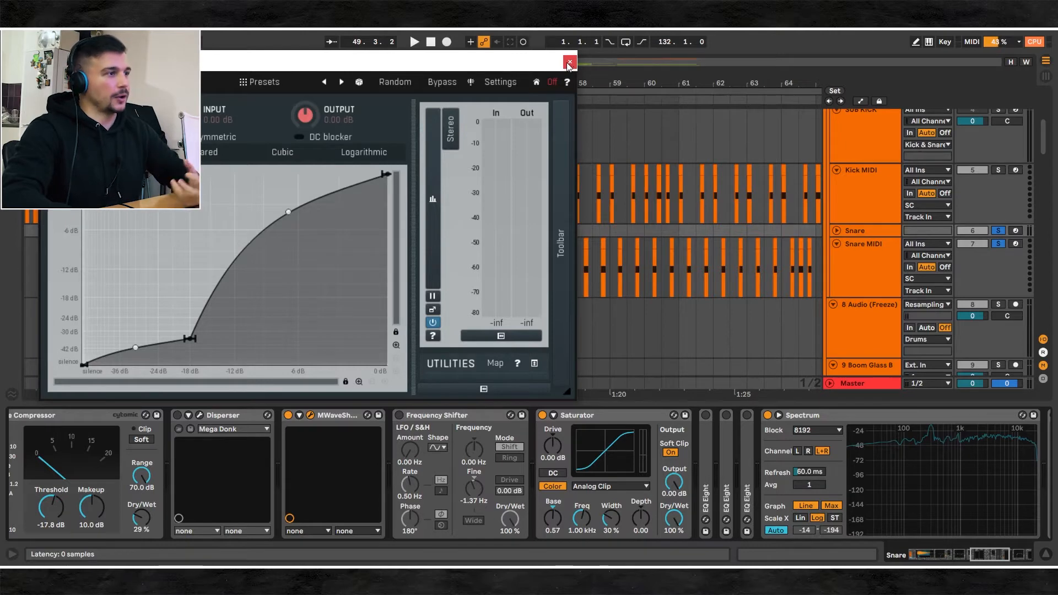
# Step: Close MWaveShaper, review the Pro-Q 3 curve ending the Snare chain, and close it
pyautogui.click(568, 61)
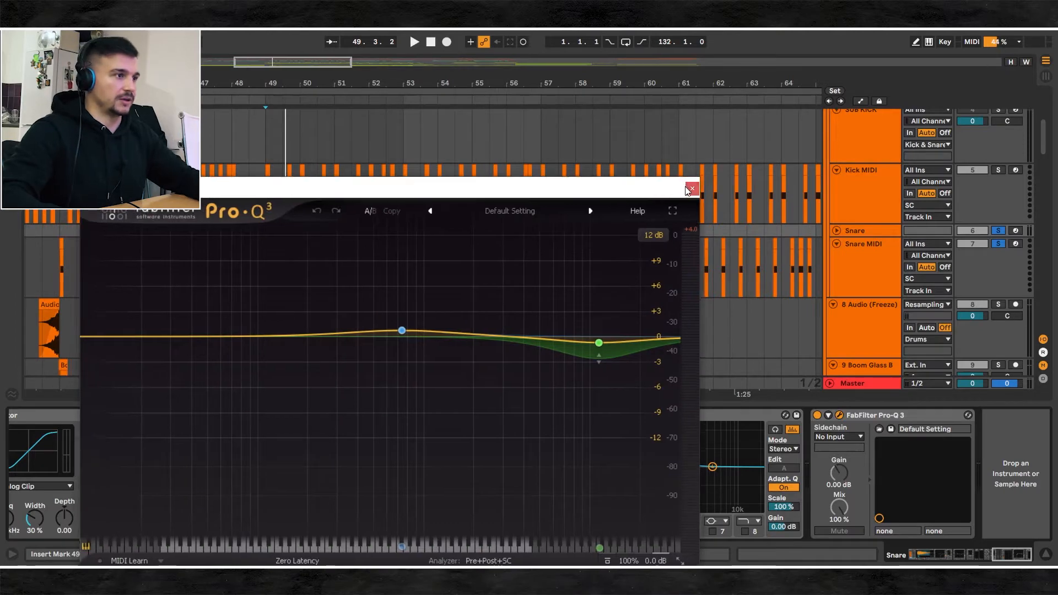
pyautogui.click(690, 189)
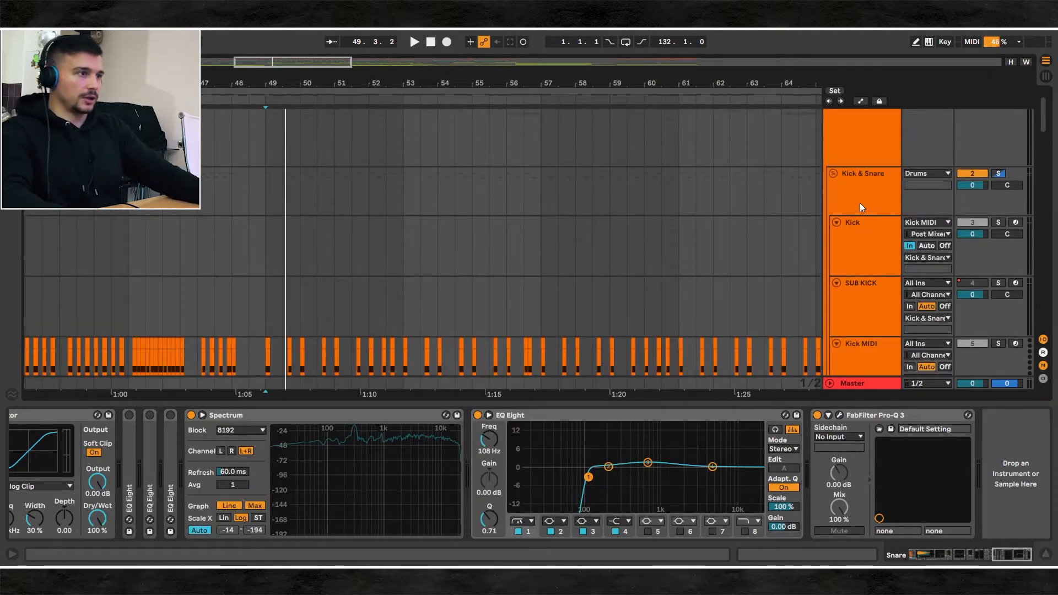
# Step: Select the Kick & Snare group, bring the later Drums effects into view, and open FreeClip
pyautogui.click(863, 191)
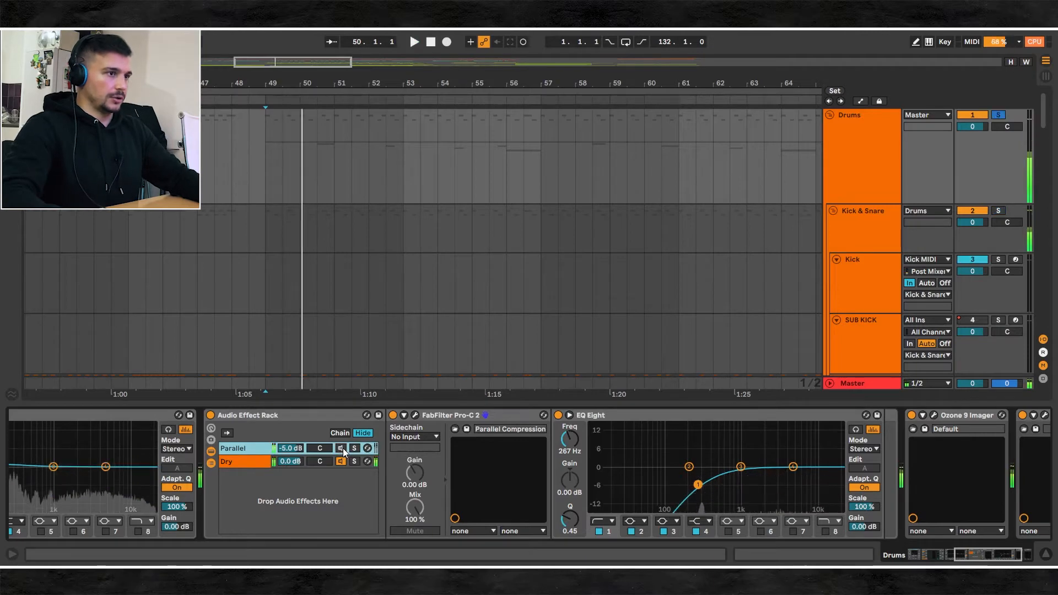
pyautogui.click(413, 41)
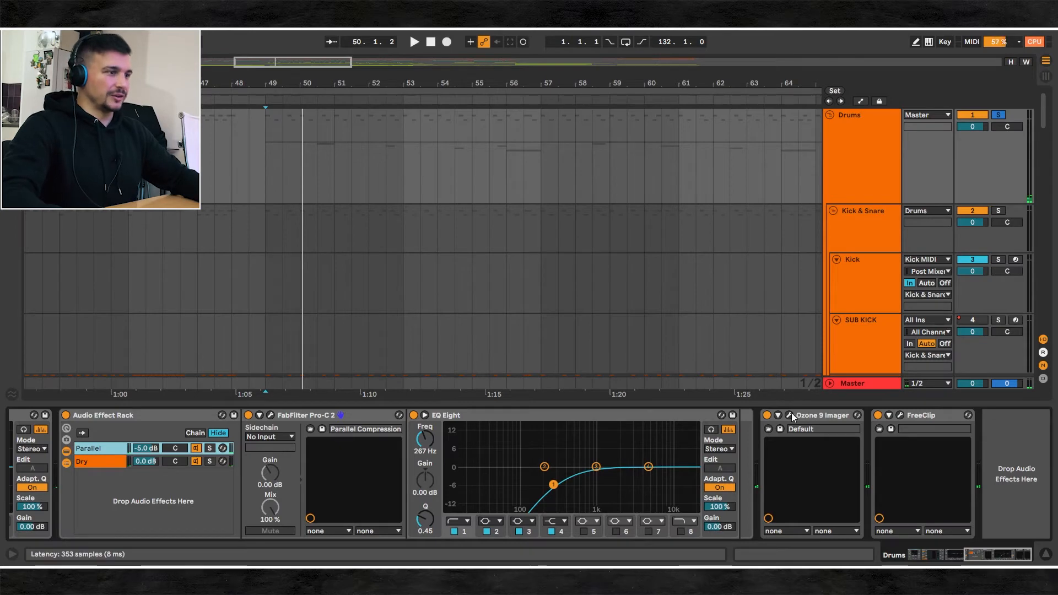
pyautogui.click(788, 415)
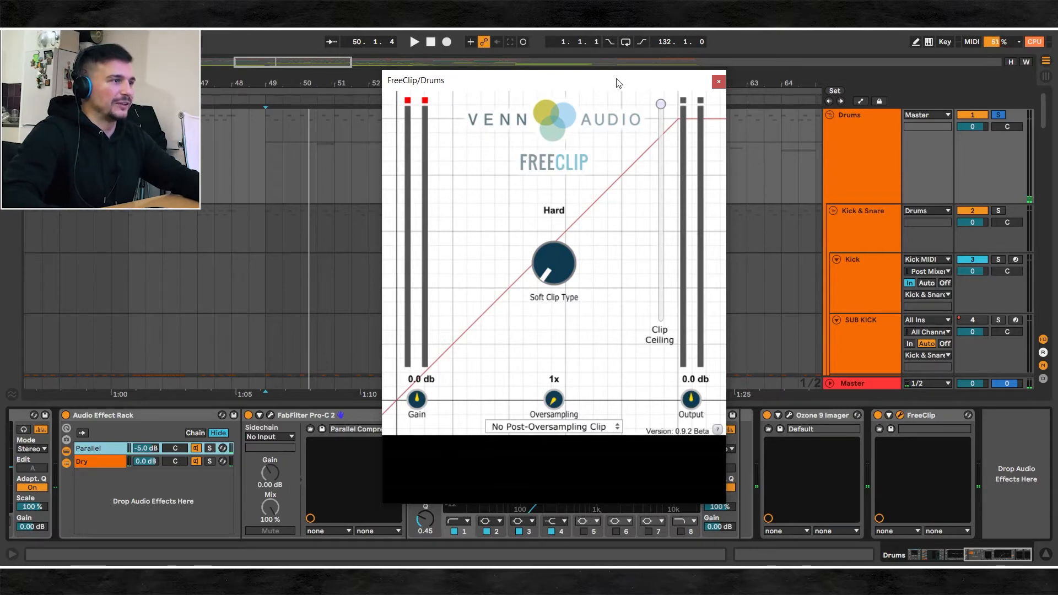
# Step: Reopen FreeClip while the drums play, lower the clip ceiling to about -3.7 dB, then close it
pyautogui.moveTo(617, 80); pyautogui.dragTo(577, 85)
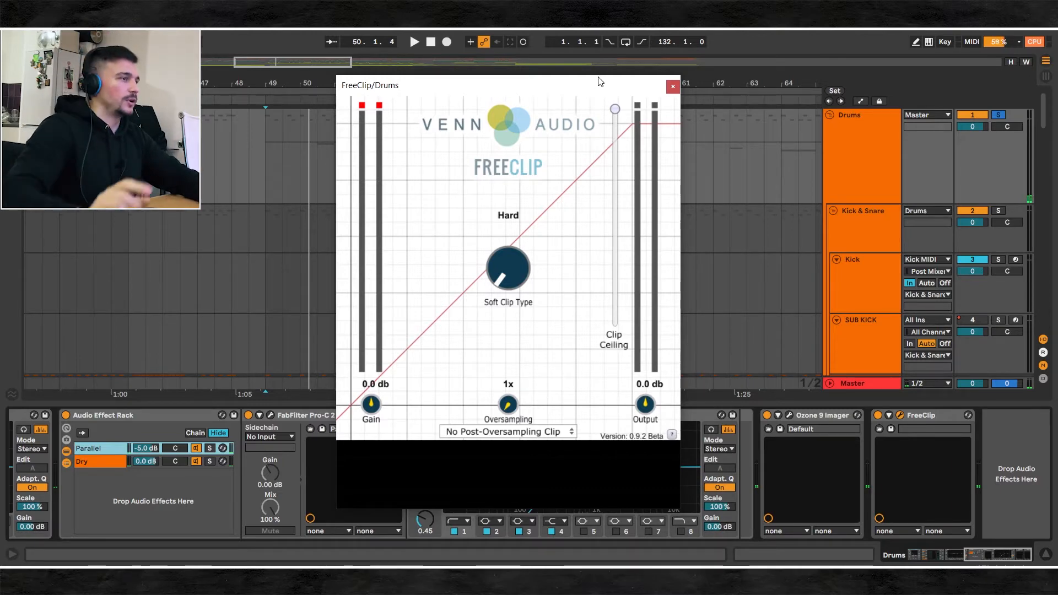
pyautogui.click(413, 41)
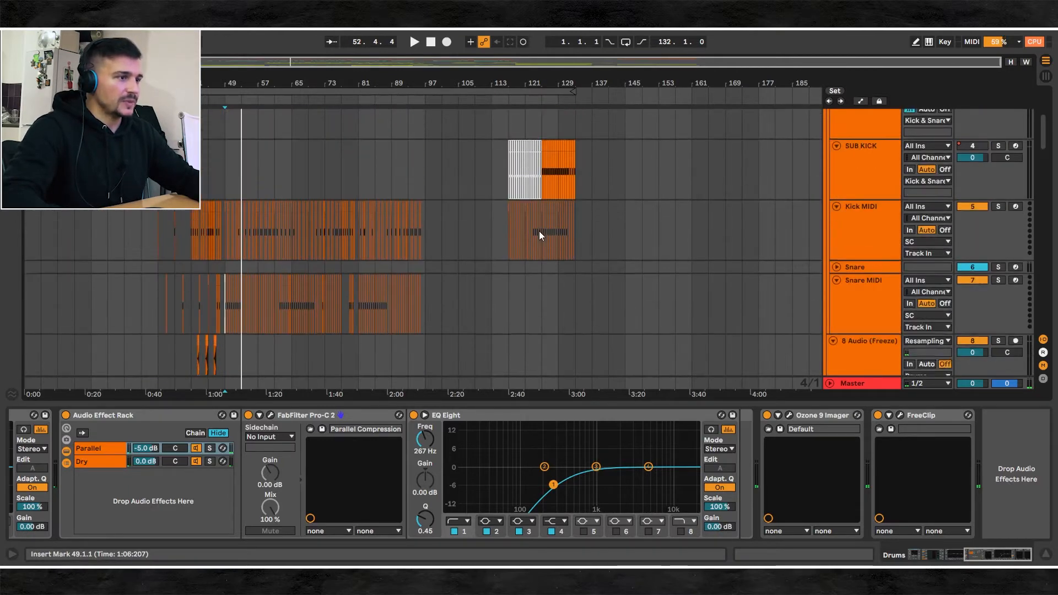
pyautogui.click(903, 415)
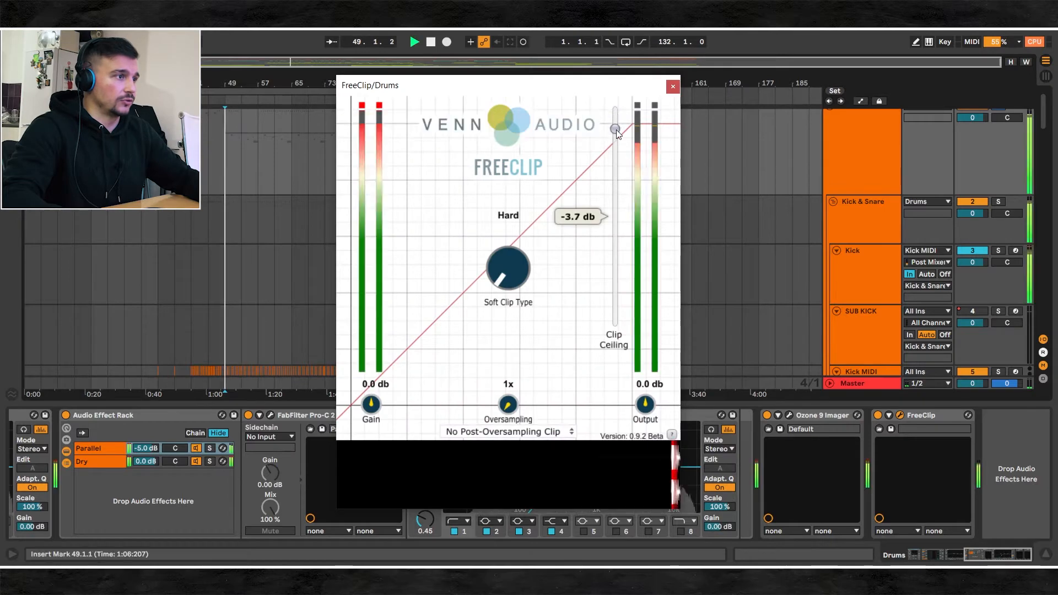
pyautogui.moveTo(614, 129); pyautogui.dragTo(614, 135)
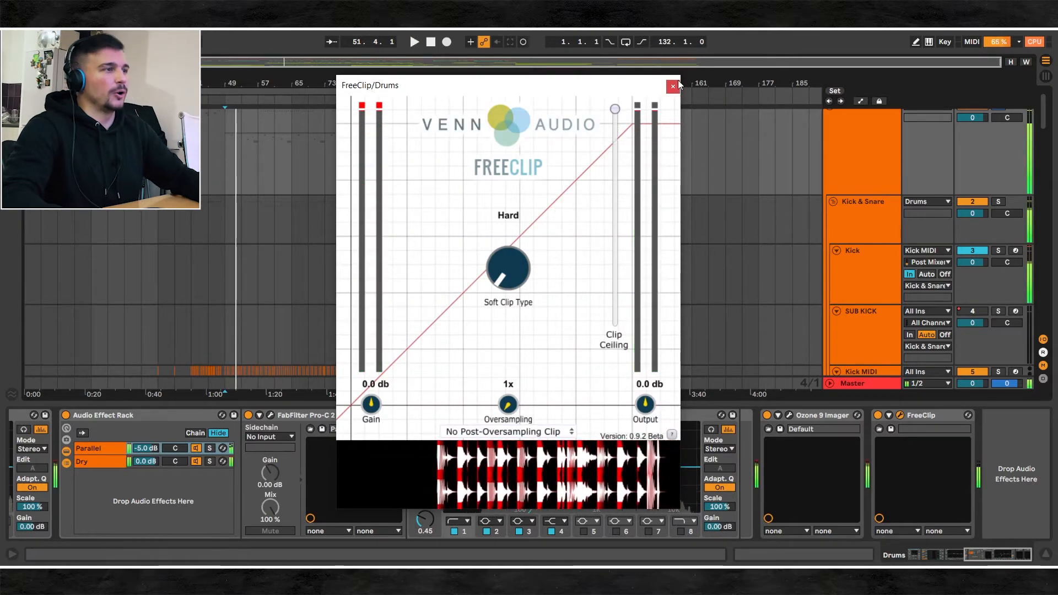
pyautogui.click(672, 87)
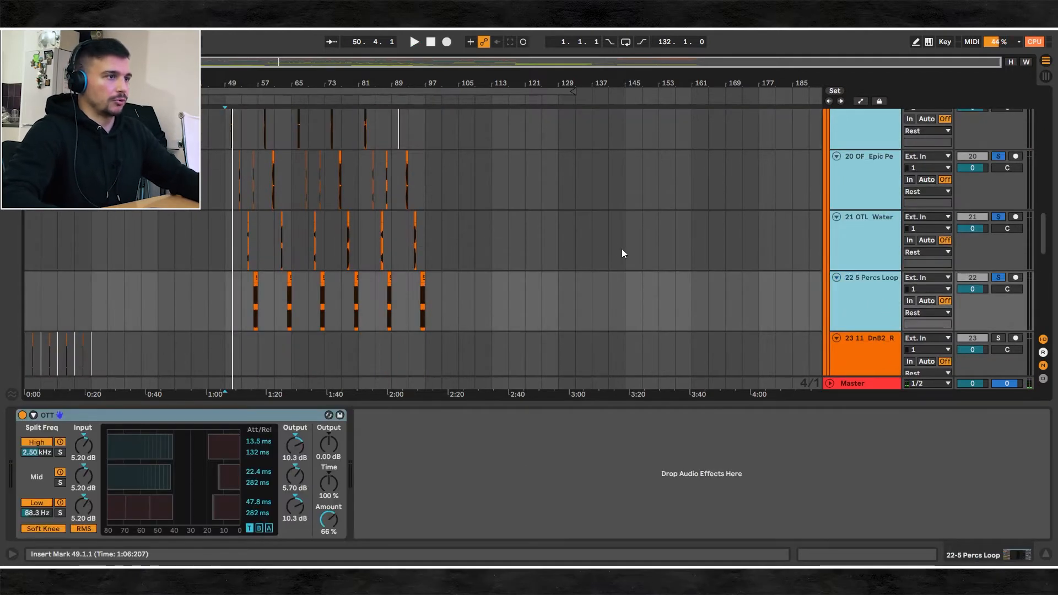
# Step: Show the Rest percussion group's Glue Compressor and Punish devices
pyautogui.click(414, 42)
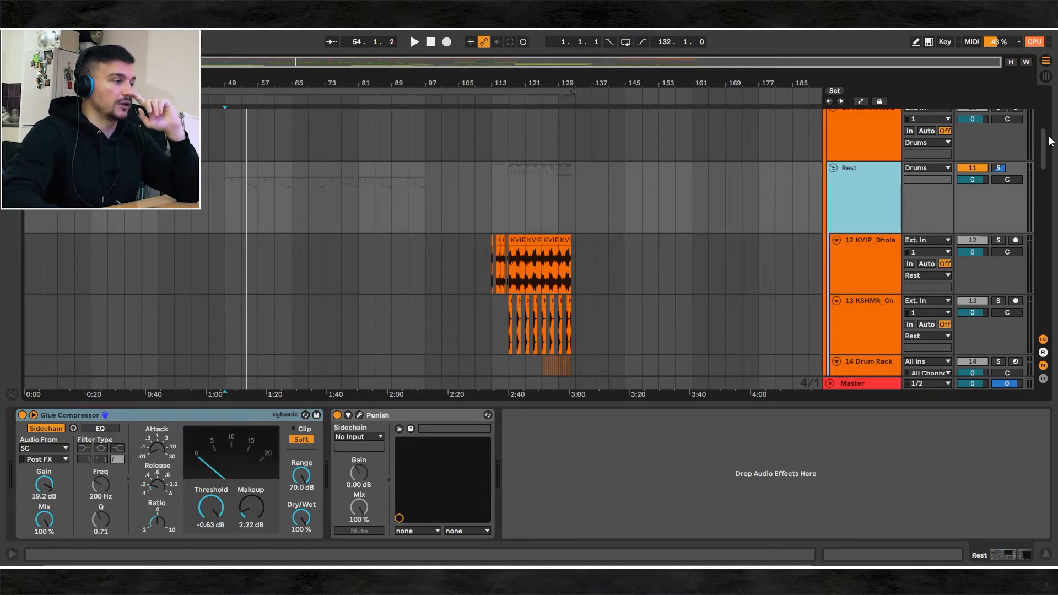
pyautogui.scroll(-3)
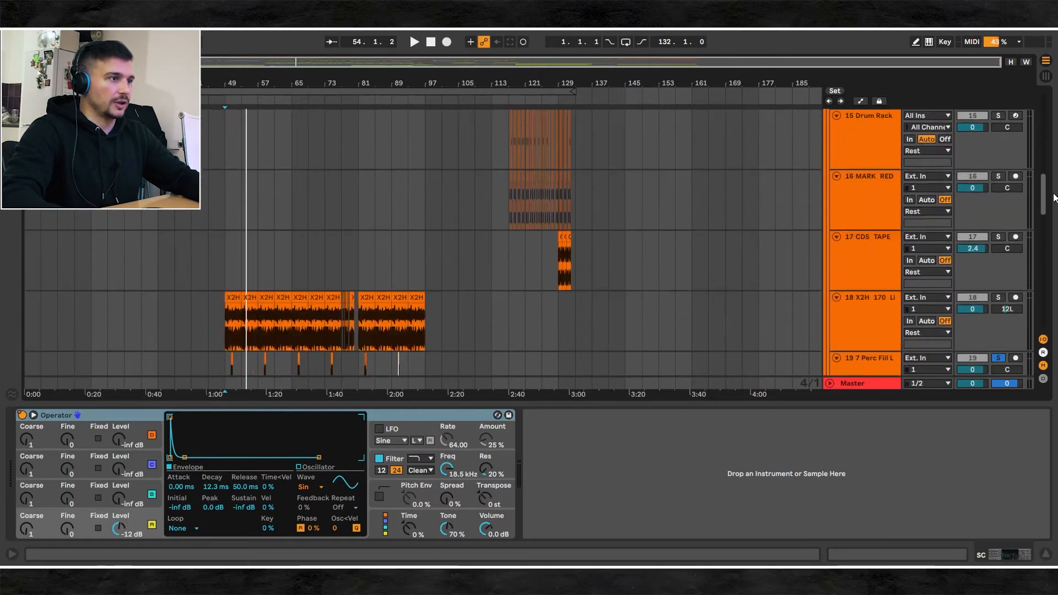
# Step: Select the SC group to show Trackspacer, EQ Eight and the kick- and snare-keyed compressors
pyautogui.scroll(-3)
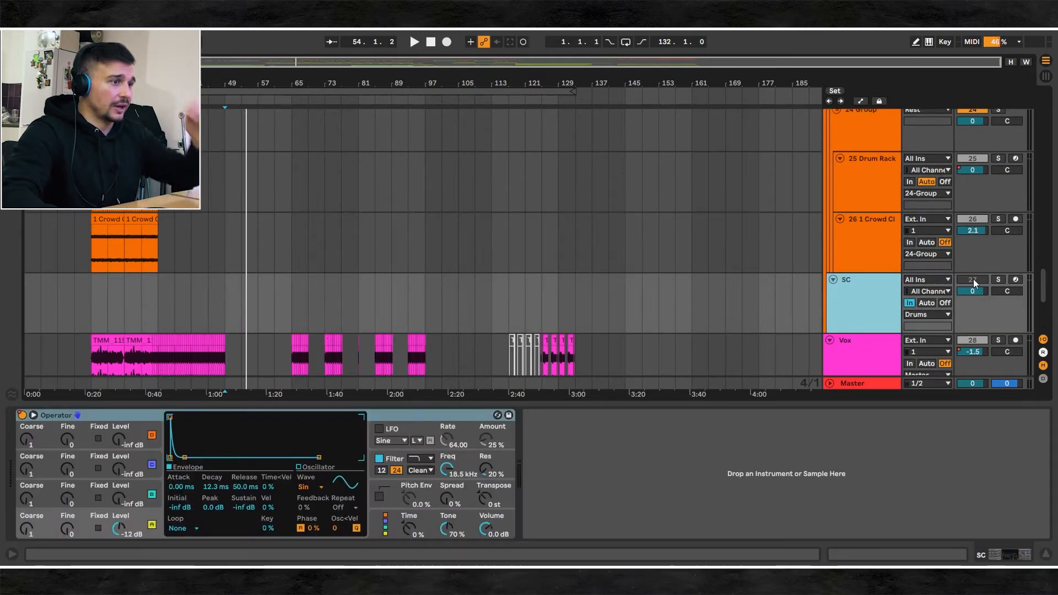
pyautogui.click(997, 280)
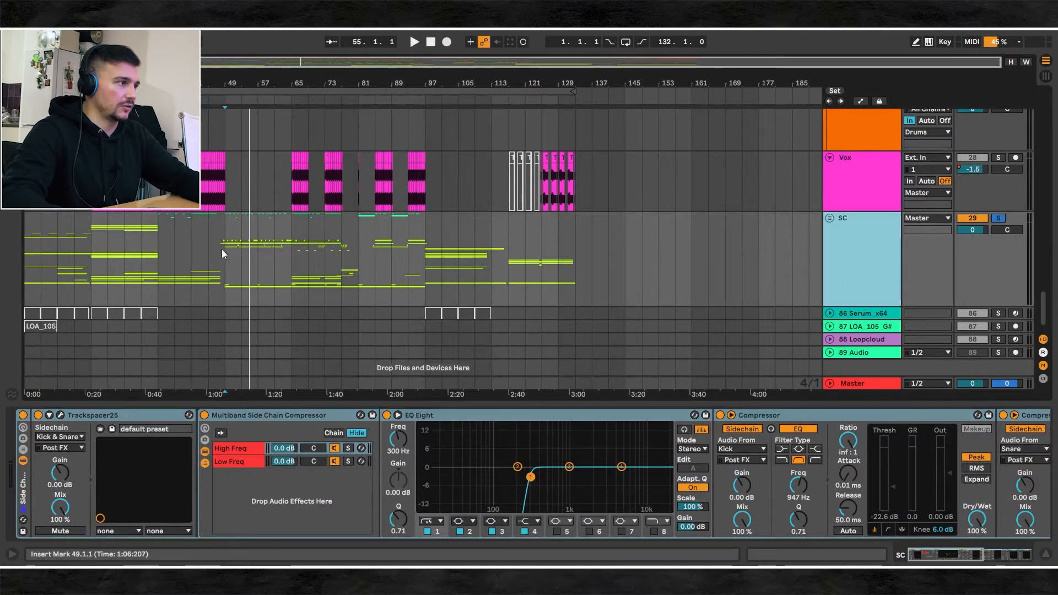
# Step: Open Trackspacer's plugin window on the SC track
pyautogui.click(414, 41)
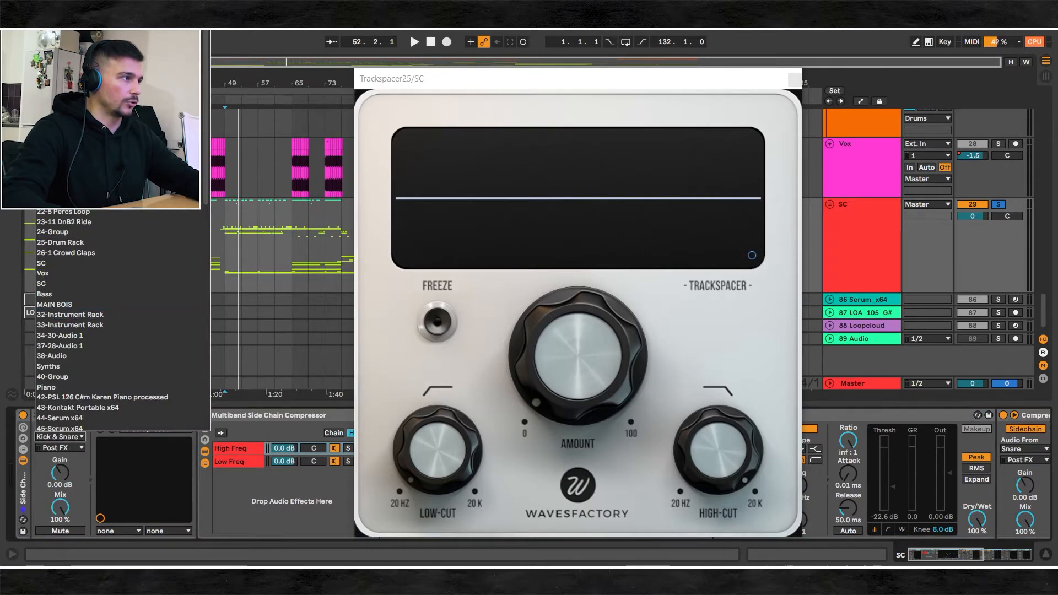
pyautogui.click(413, 41)
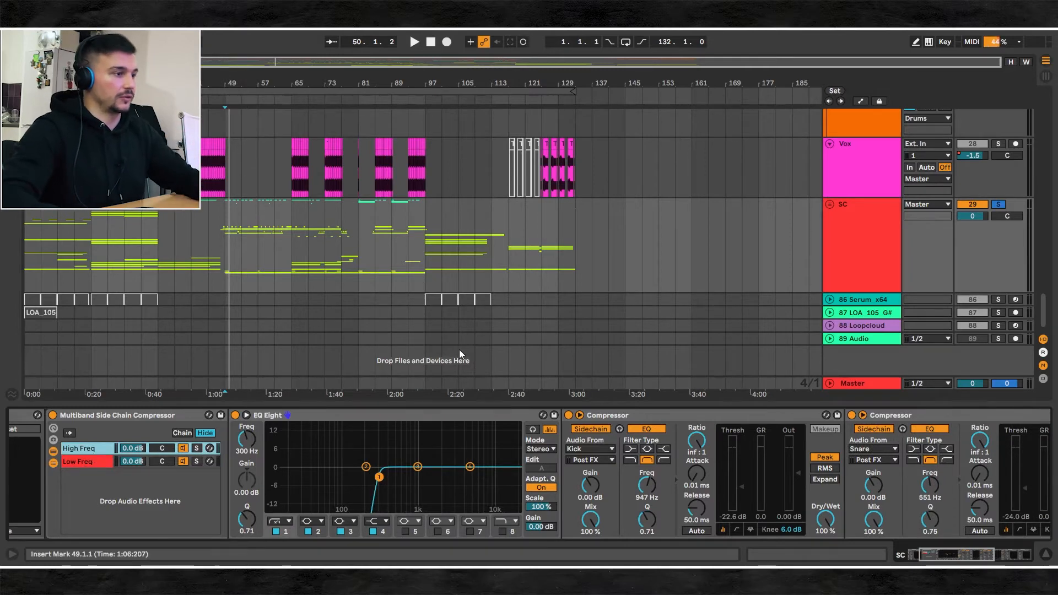
pyautogui.moveTo(22, 488)
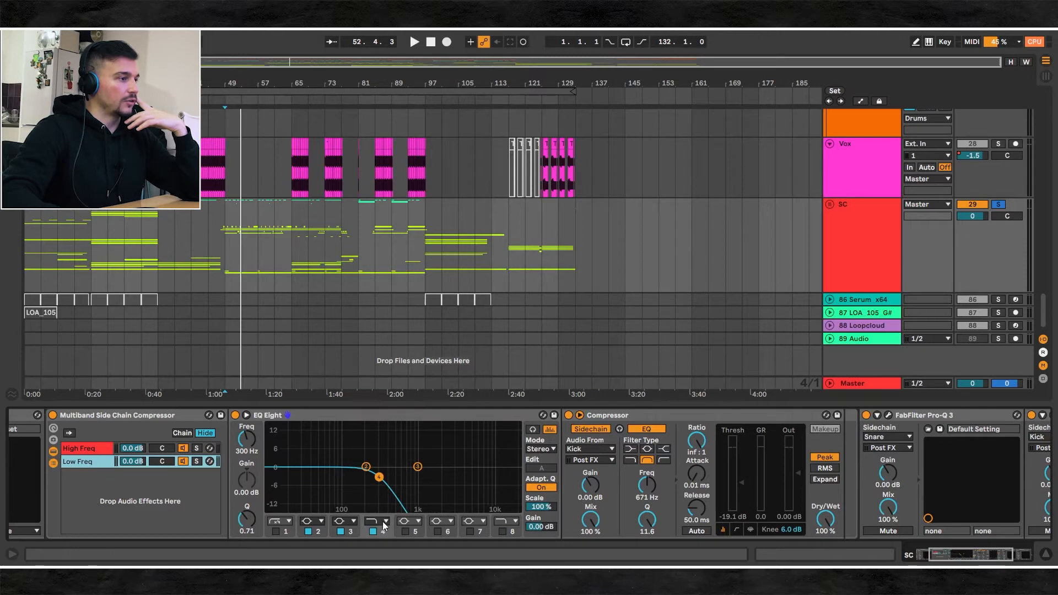
# Step: Turn band 4 back into a low cut and view Pro-Q 3's two low-frequency bell dips
pyautogui.click(375, 521)
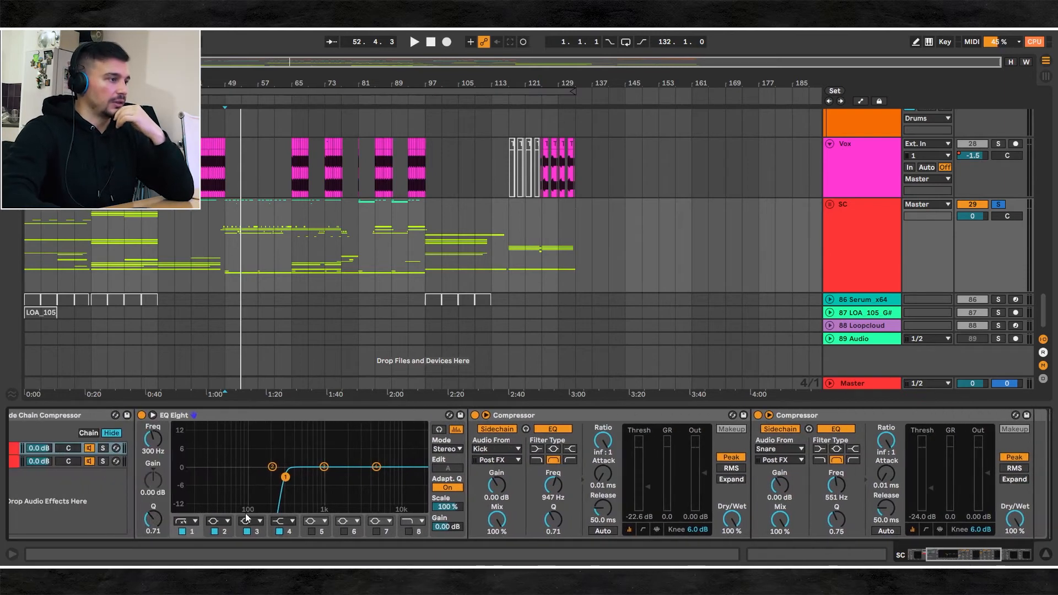
pyautogui.click(414, 42)
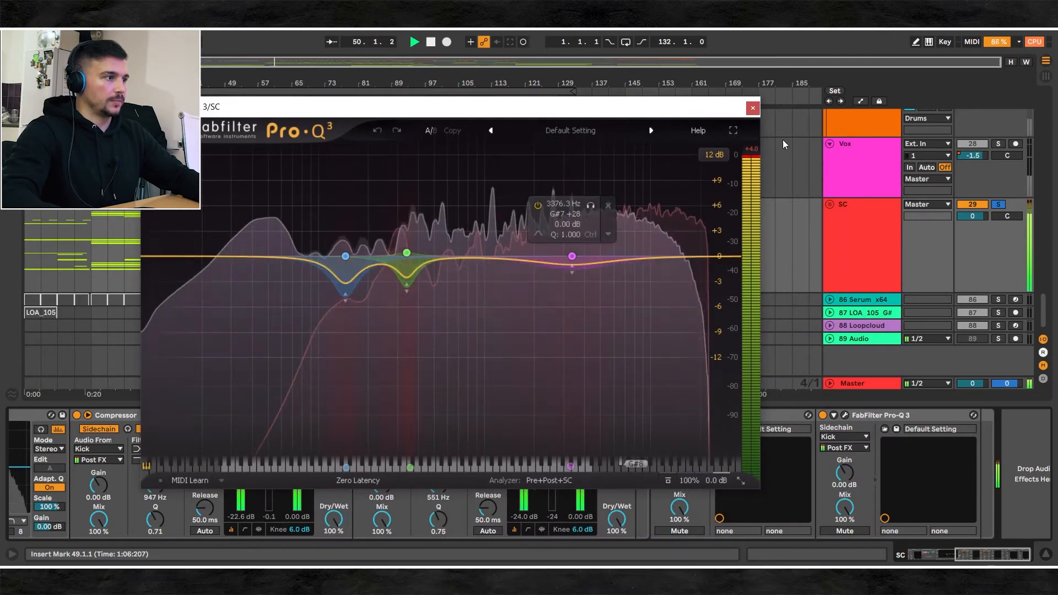
pyautogui.click(751, 108)
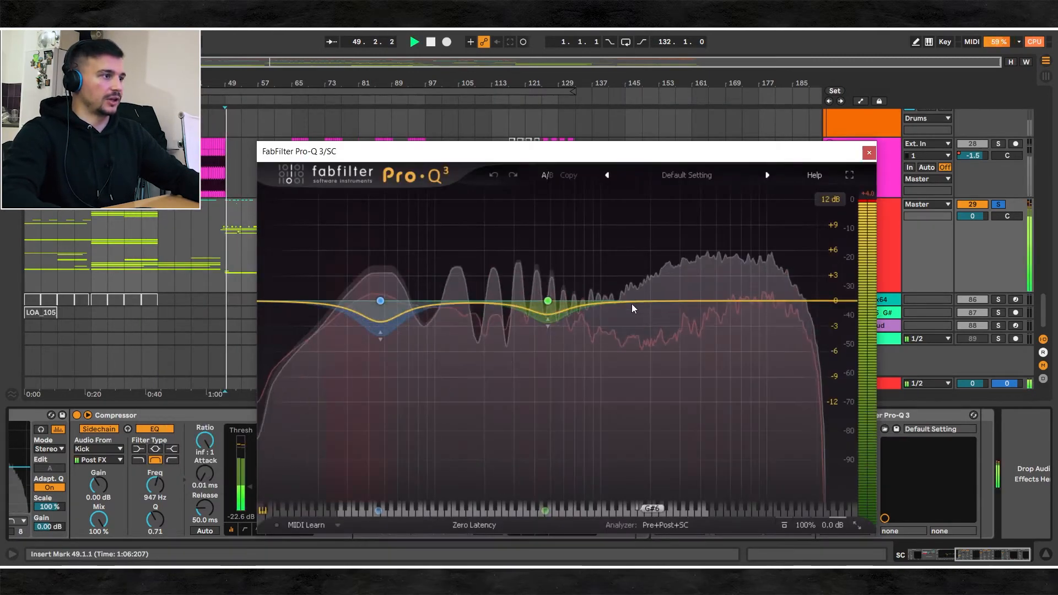
pyautogui.click(868, 152)
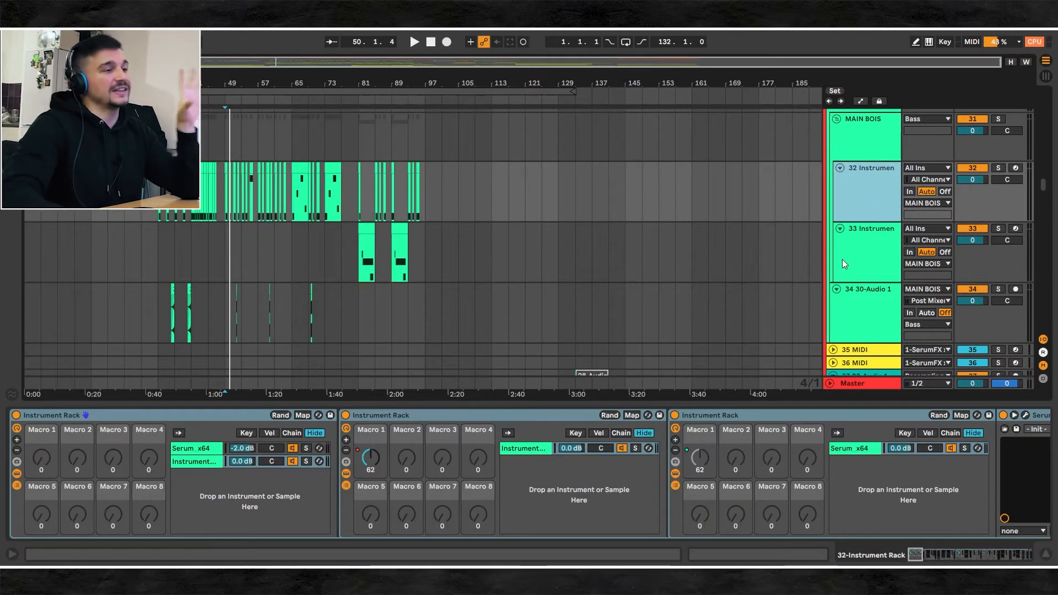
pyautogui.moveTo(526, 411)
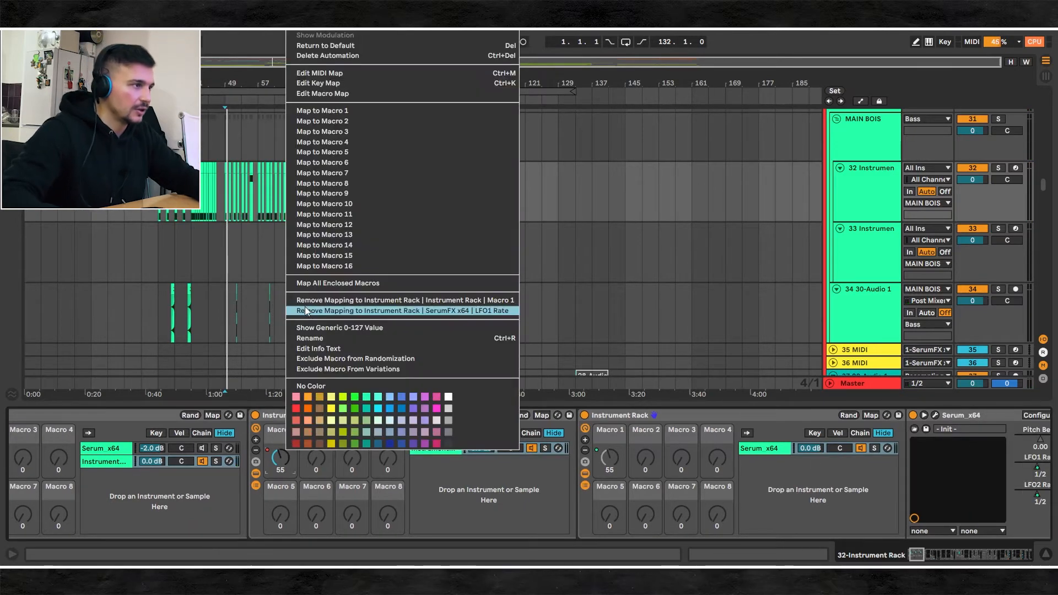
pyautogui.moveTo(404, 300)
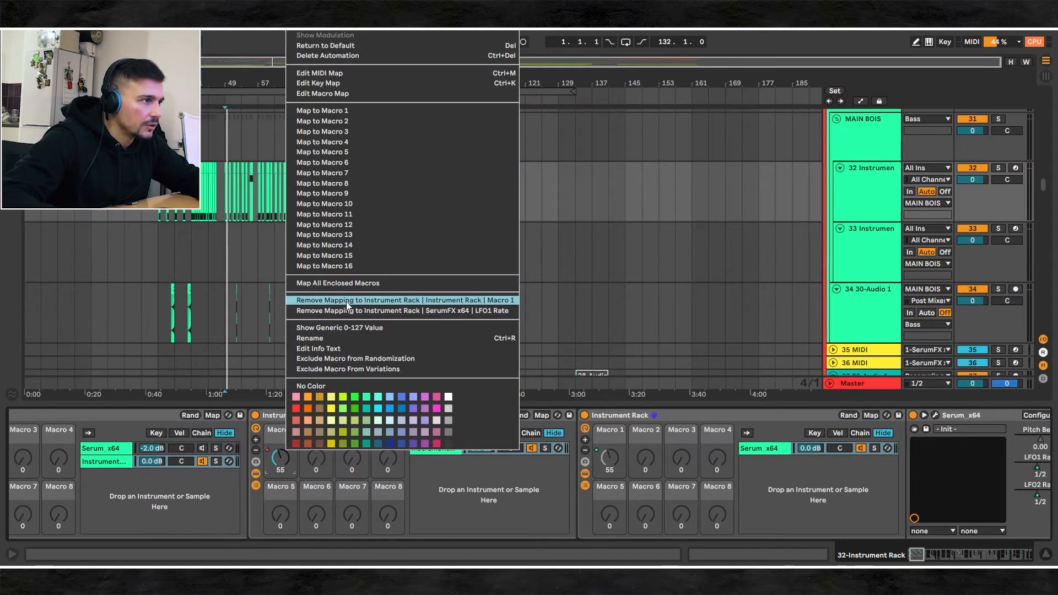
# Step: Close the macro mapping options and return to the bass rack's EQ Eight, Saturator, Erosion and Vocoder
pyautogui.click(403, 300)
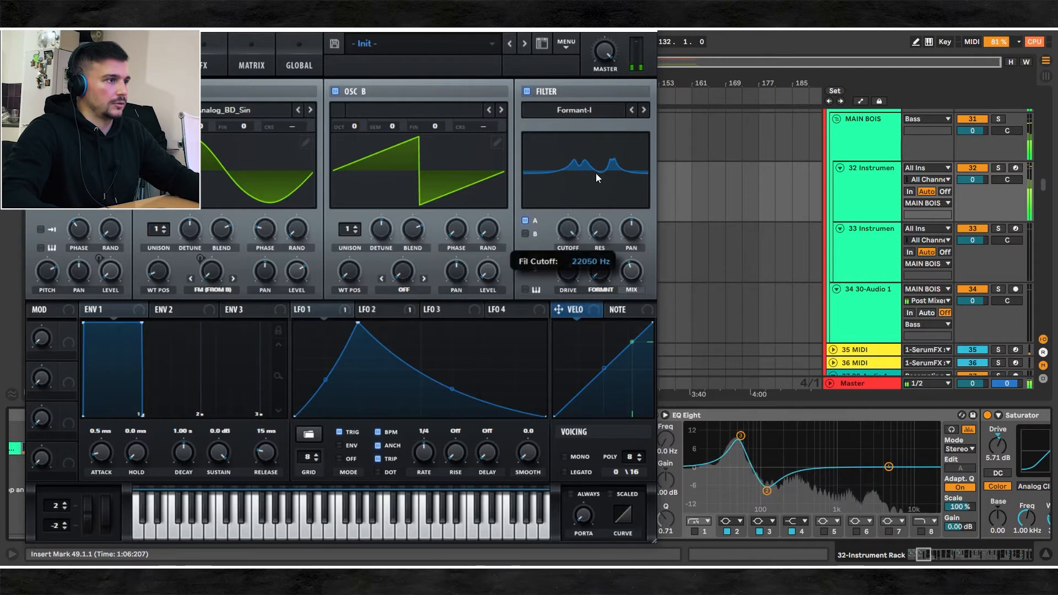
pyautogui.moveTo(595, 178); pyautogui.dragTo(595, 327)
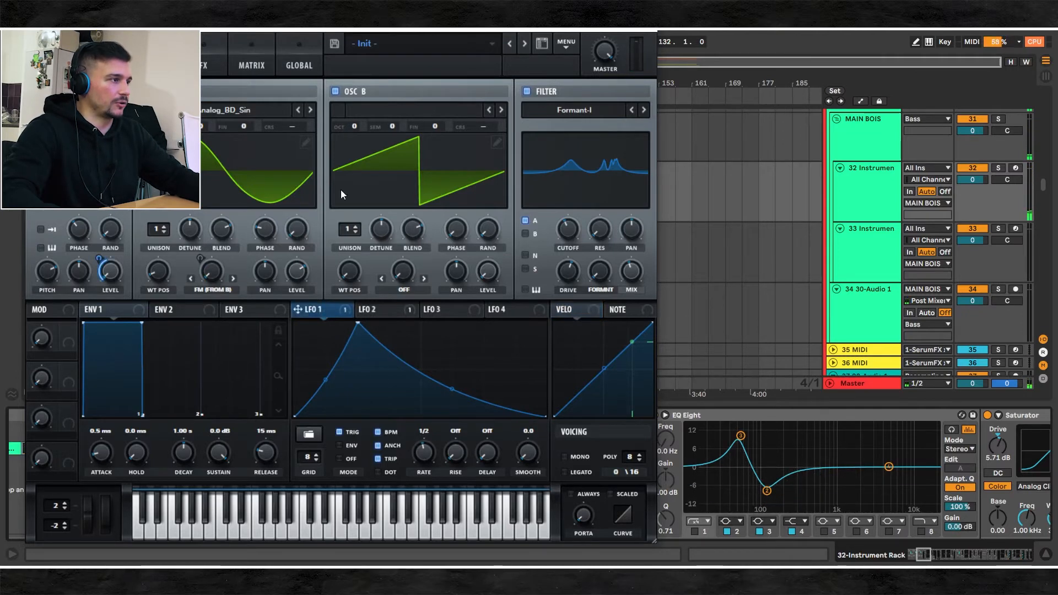
pyautogui.click(376, 309)
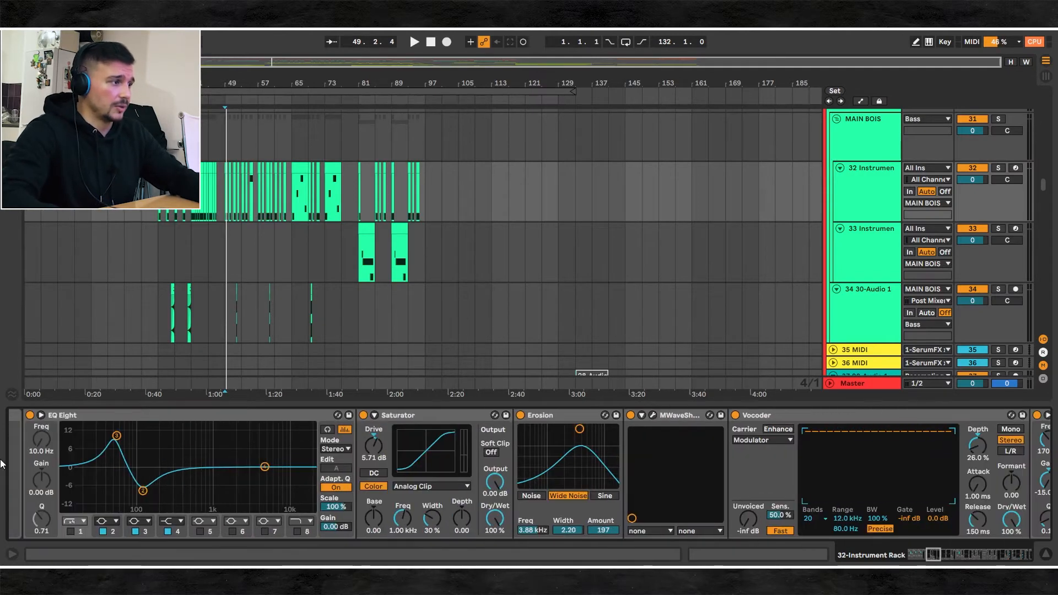
# Step: Move past Vocoder and EQ Eight to open the 2 Band Splitter's High and Low chains
pyautogui.click(29, 415)
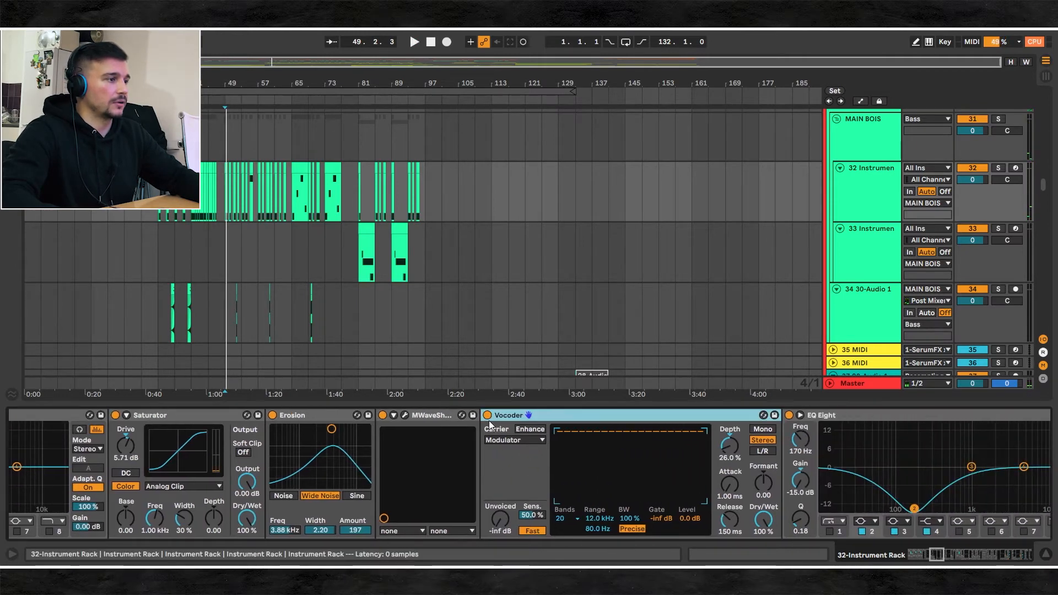
pyautogui.click(413, 42)
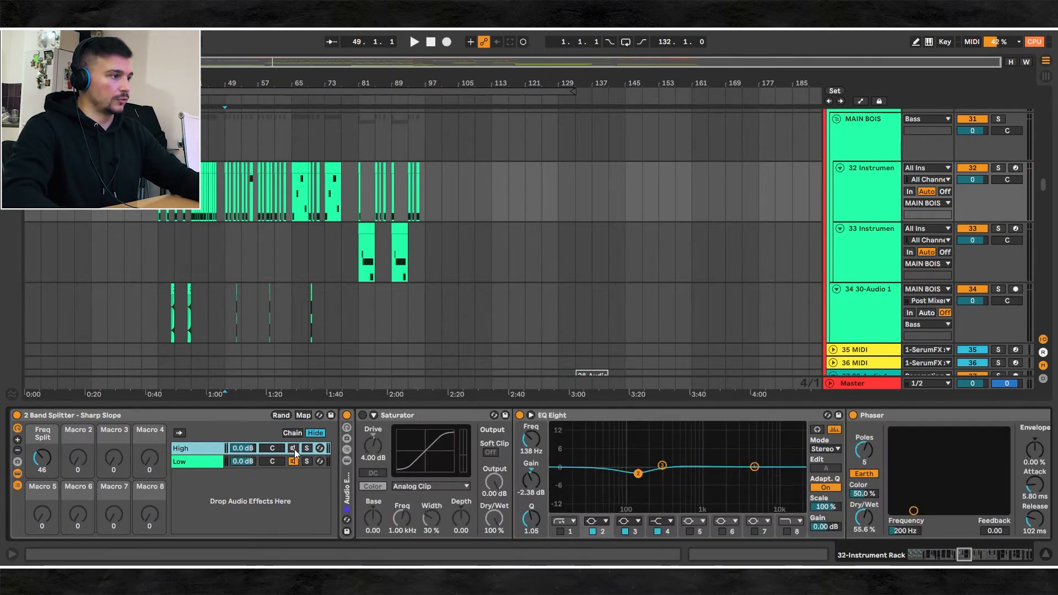
# Step: Select the High chain to display its Saturator, EQ Eight, Phaser and second Saturator
pyautogui.click(414, 42)
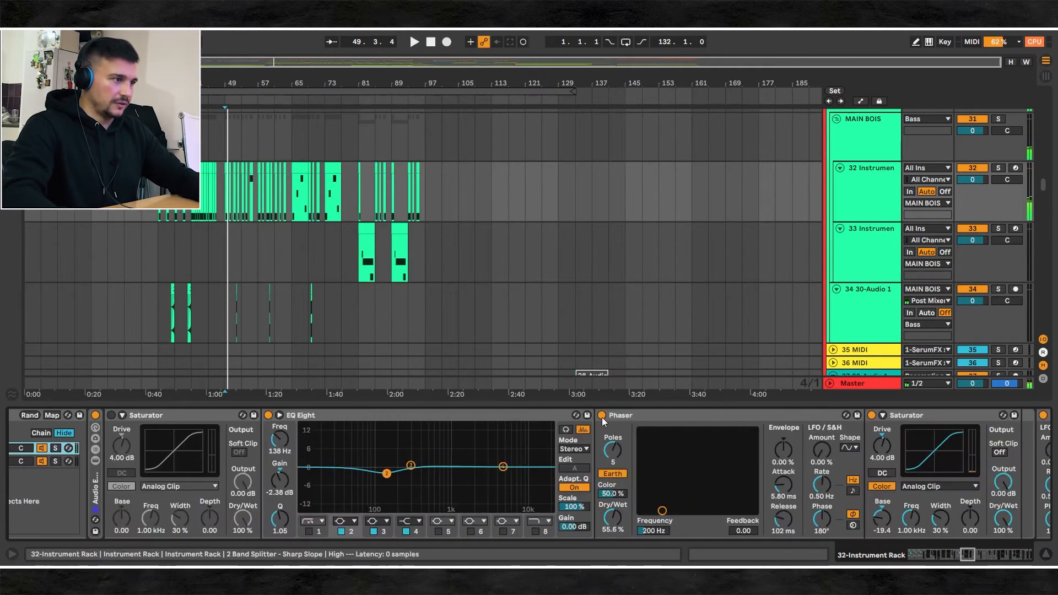
pyautogui.click(414, 42)
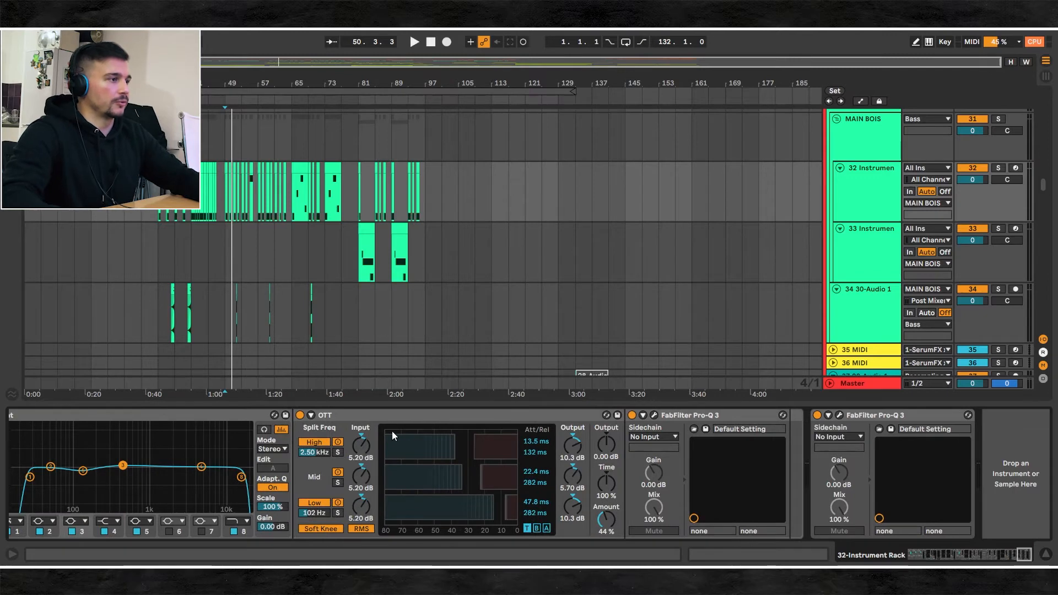
pyautogui.moveTo(325, 436)
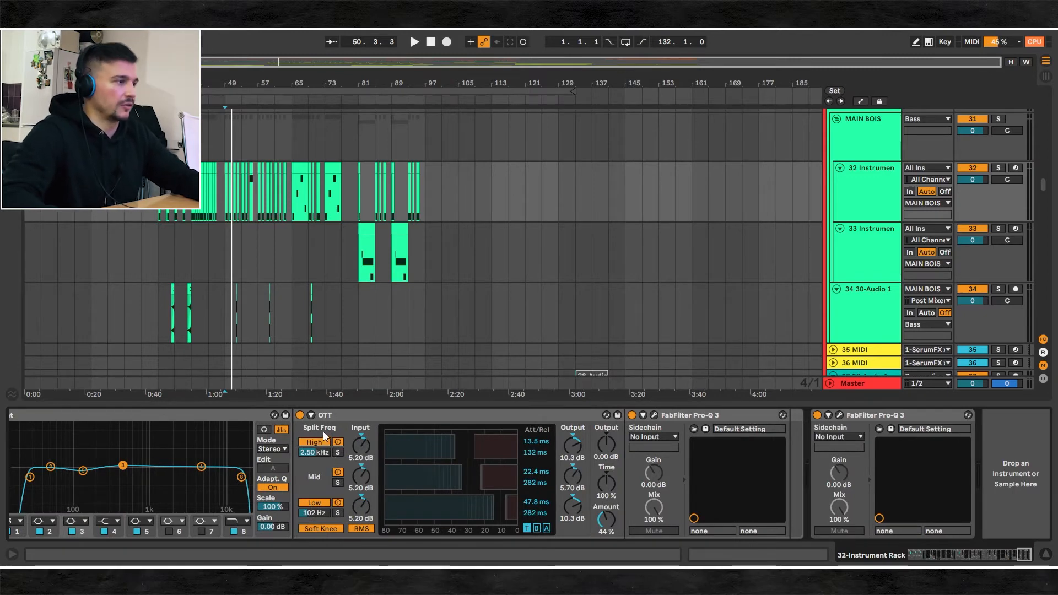
pyautogui.moveTo(300, 412)
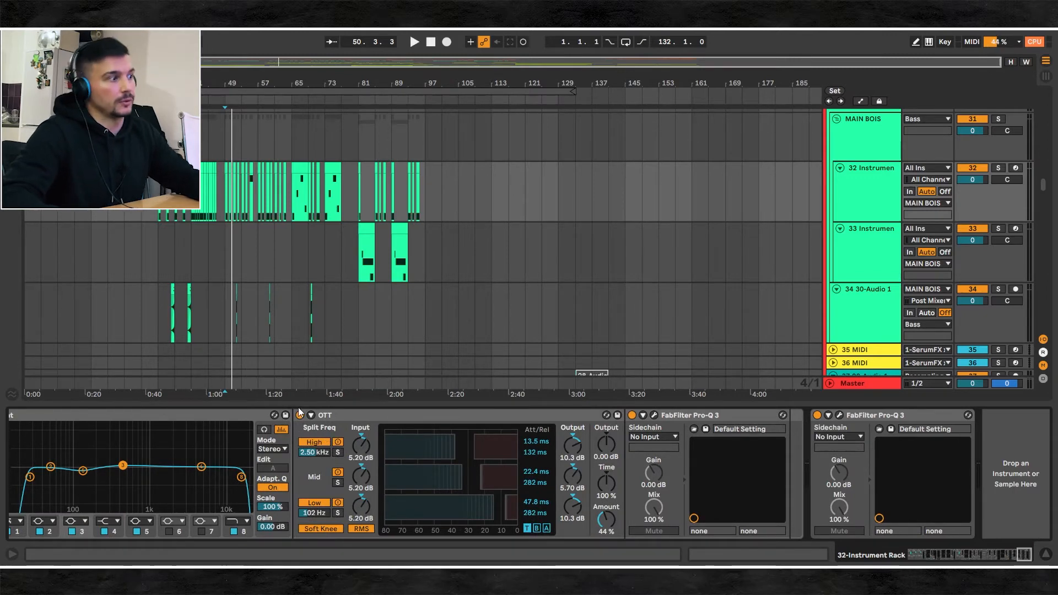
# Step: Move to the end of the bass chain: EQ Eight, OTT and two Pro-Q 3 instances
pyautogui.click(414, 42)
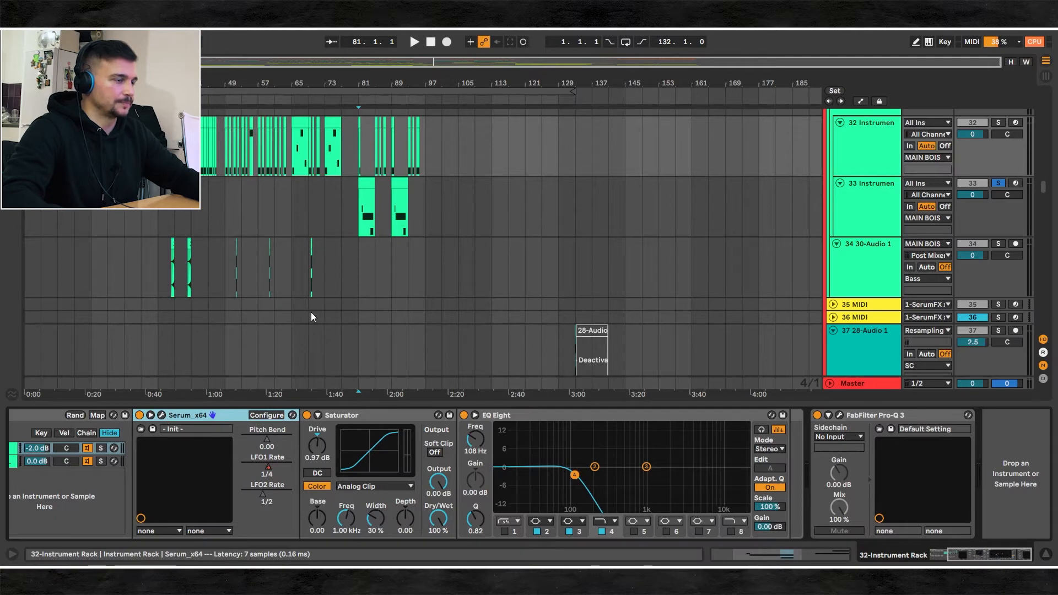
pyautogui.moveTo(163, 421)
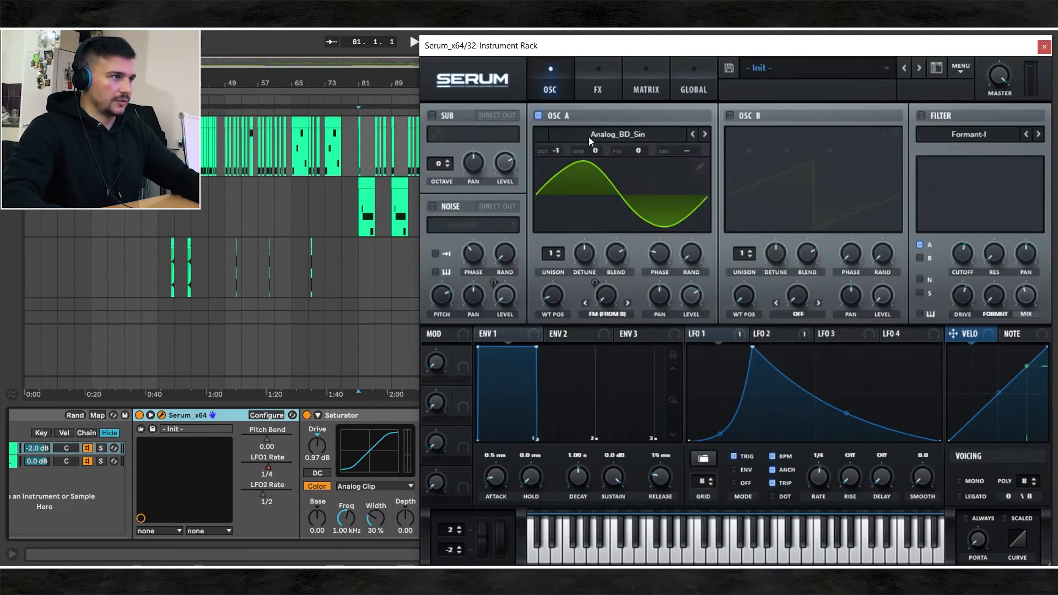
# Step: Open Serum on the second bass rack to its sine-oscillator patch, then close it
pyautogui.click(765, 333)
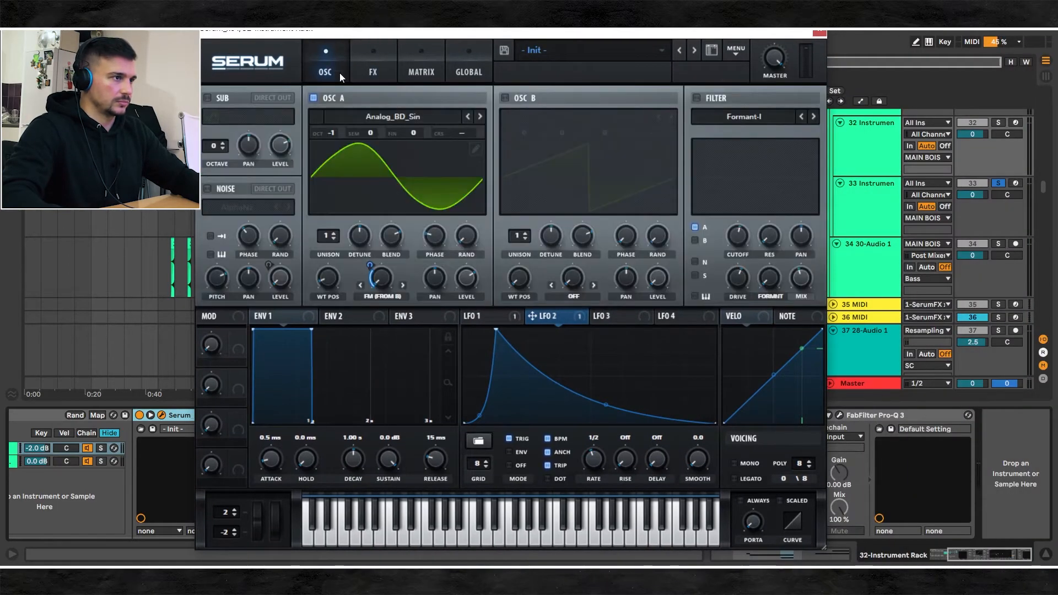
pyautogui.click(477, 315)
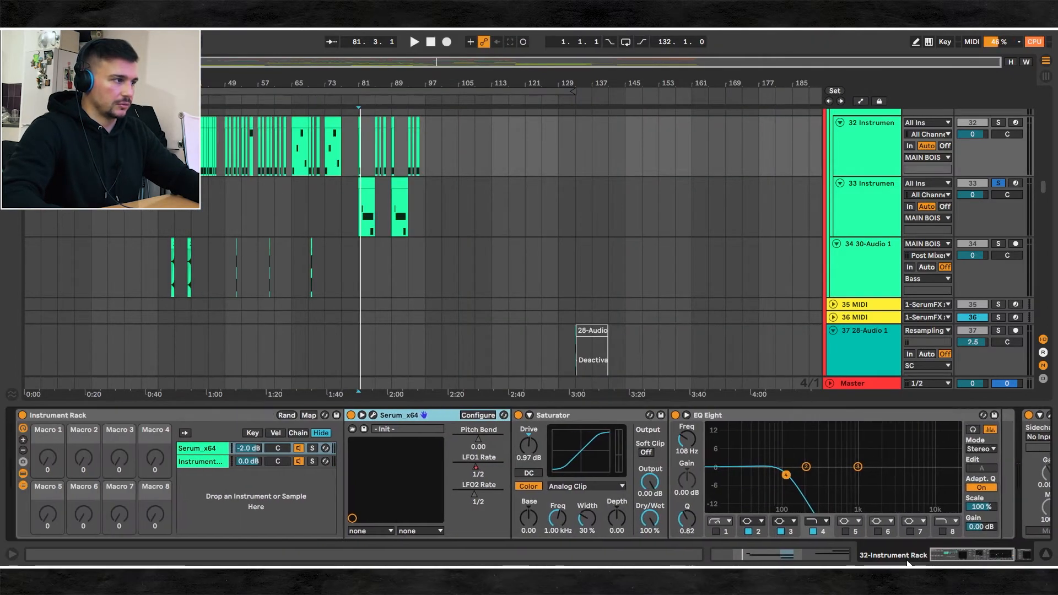
pyautogui.click(864, 183)
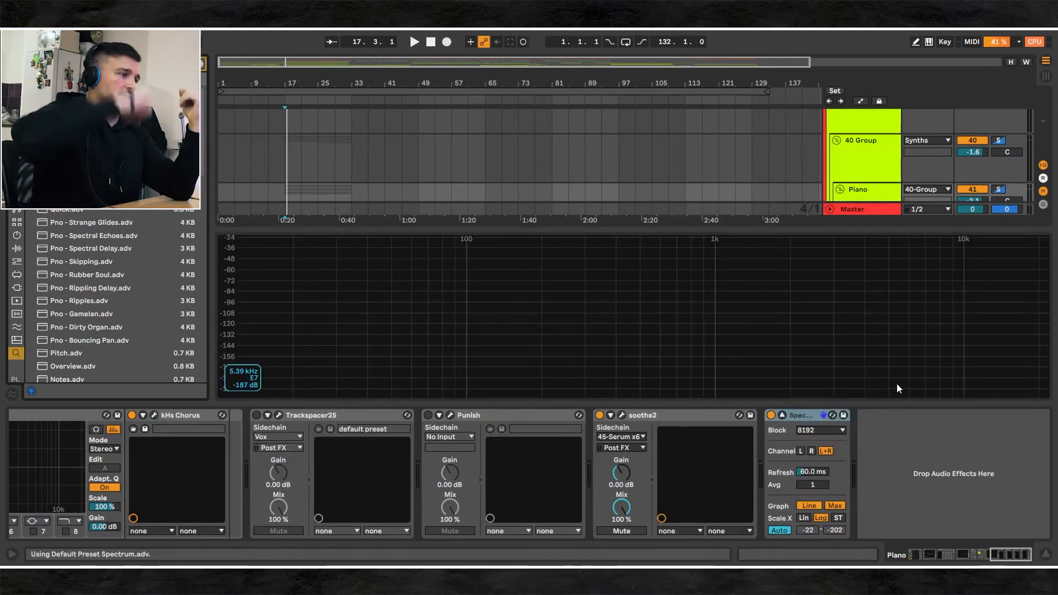
# Step: Expand the group to list the PSL, Kontakt, Serum and Vital tracks
pyautogui.click(415, 41)
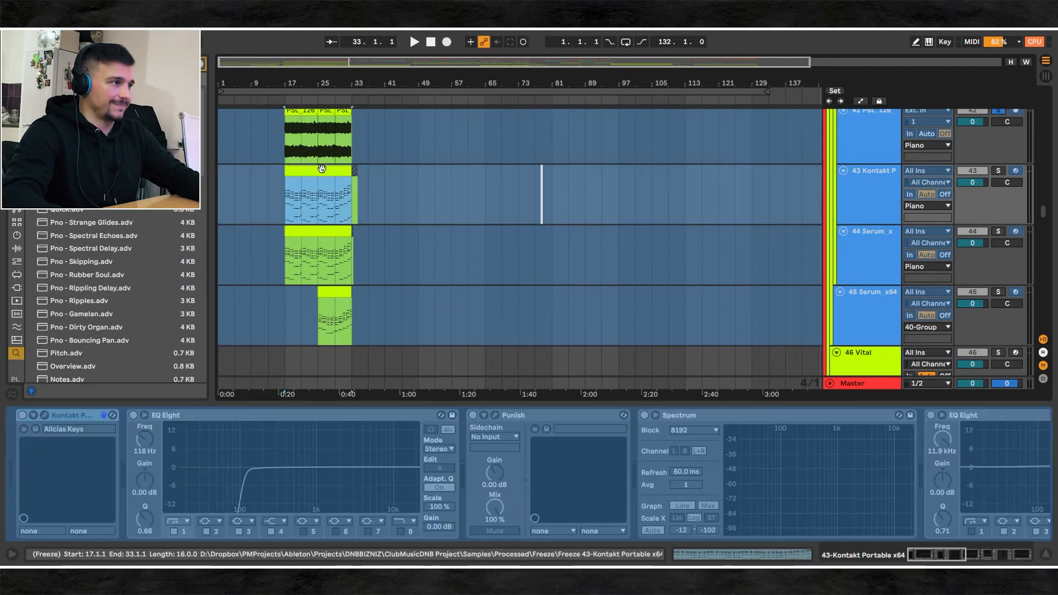
# Step: Show the Master chain: FreeClip, Utility, Auto Filter, LEVELS, SPAN and Spectrum
pyautogui.doubleClick(317, 195)
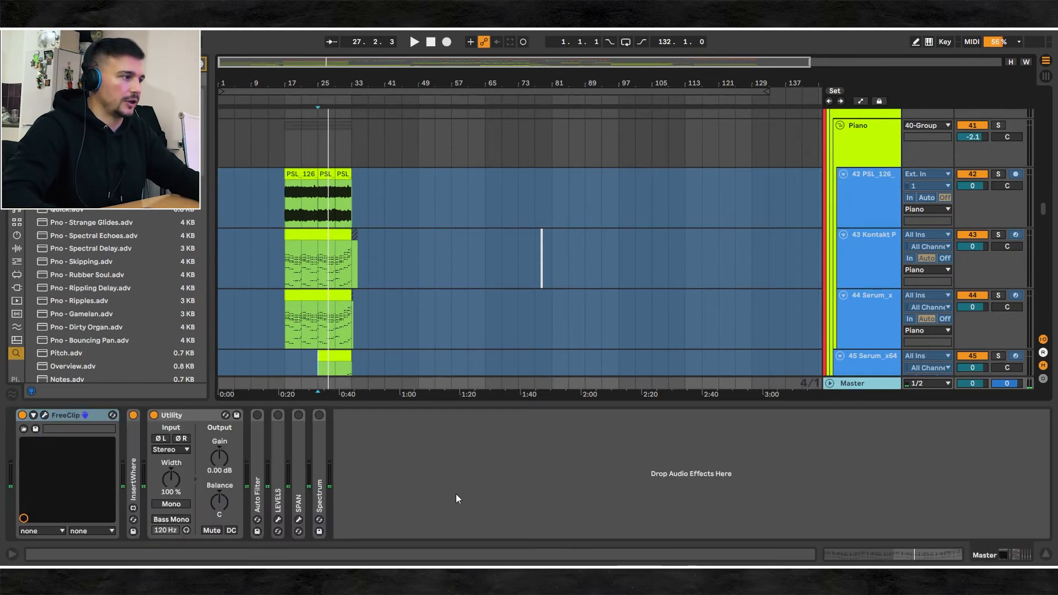
# Step: Jump to bars 47–54 and show 51 Group's OTT, kHs Distortion, Utility and EQ Eight
pyautogui.click(171, 505)
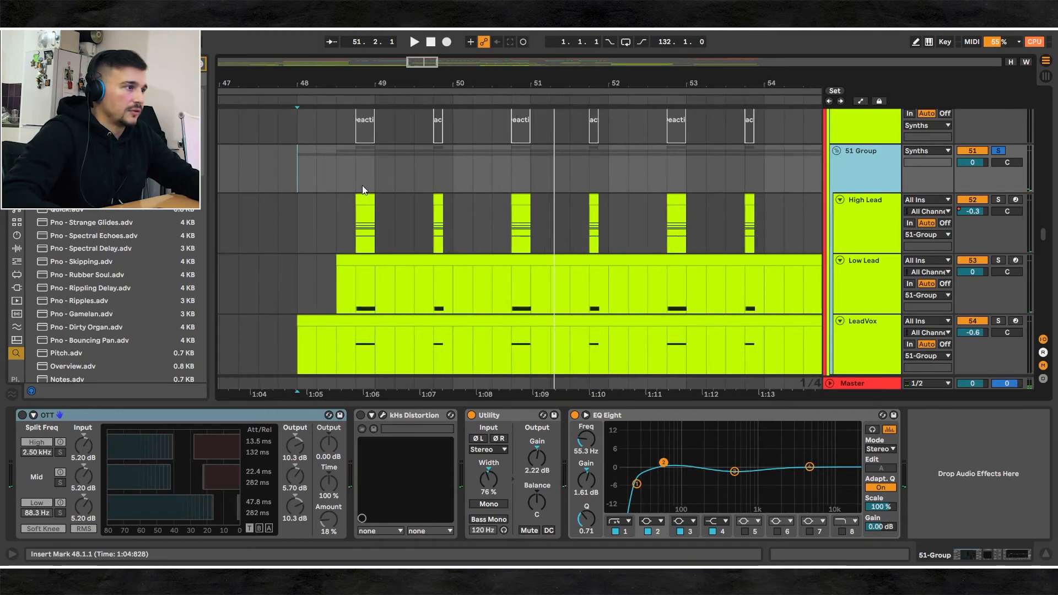
# Step: View High Lead's Vital patch and effects, then close it to show the Vital and Vital Funky chains
pyautogui.click(413, 41)
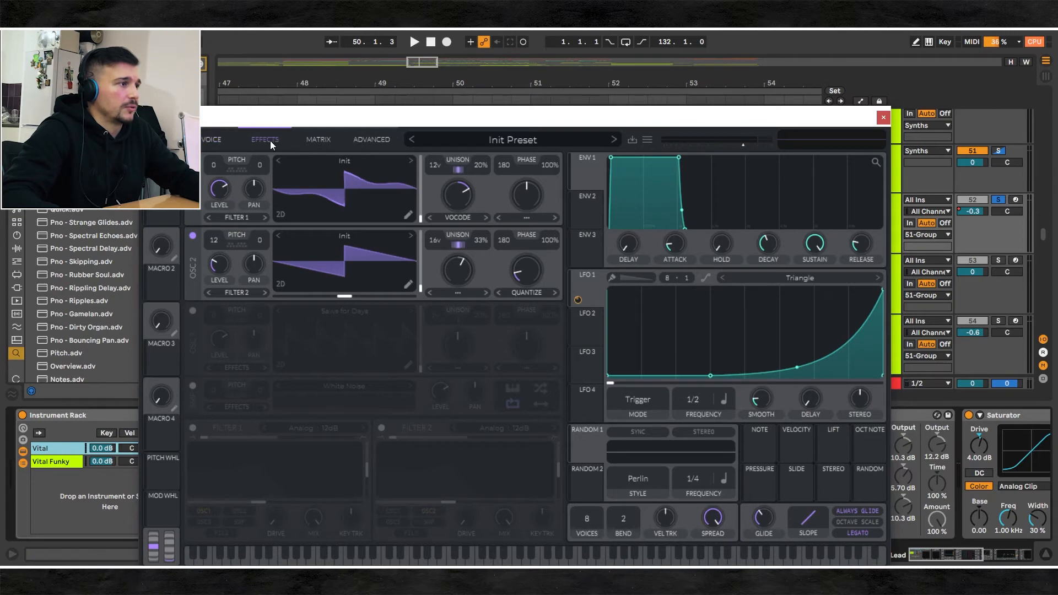
pyautogui.click(264, 139)
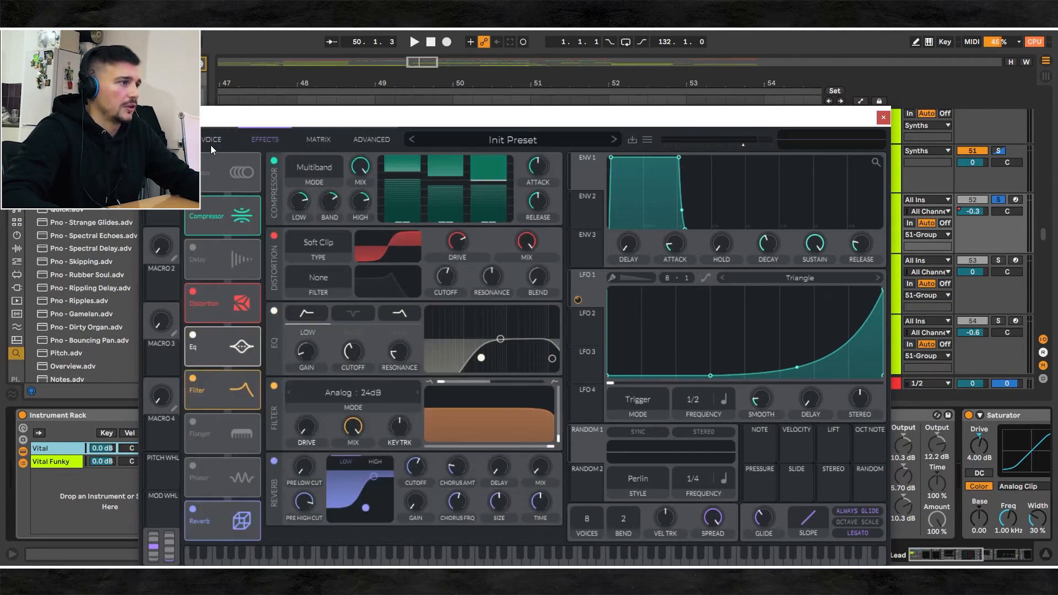
pyautogui.click(882, 117)
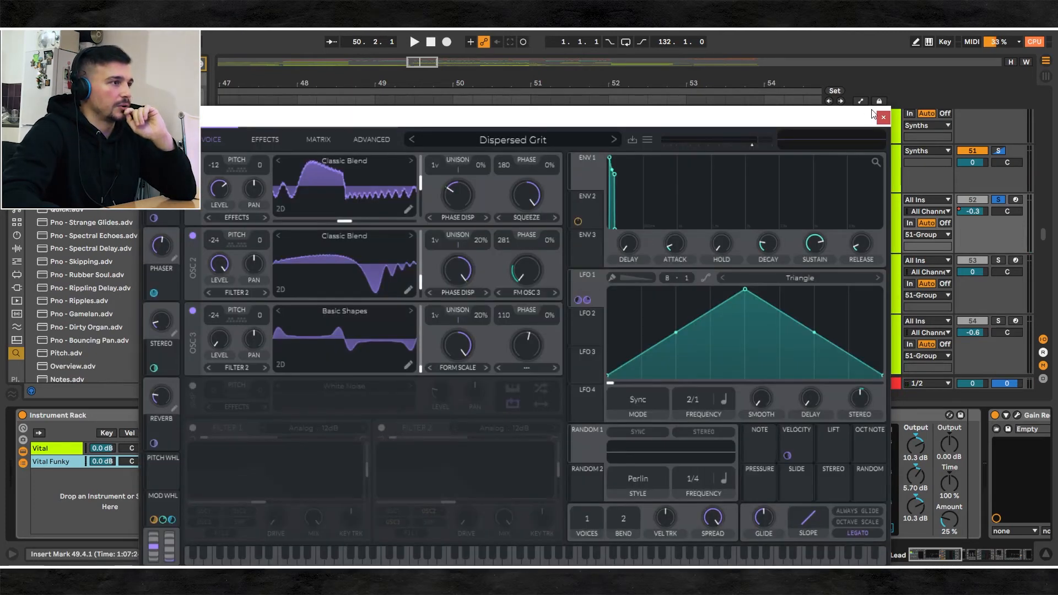
pyautogui.click(882, 117)
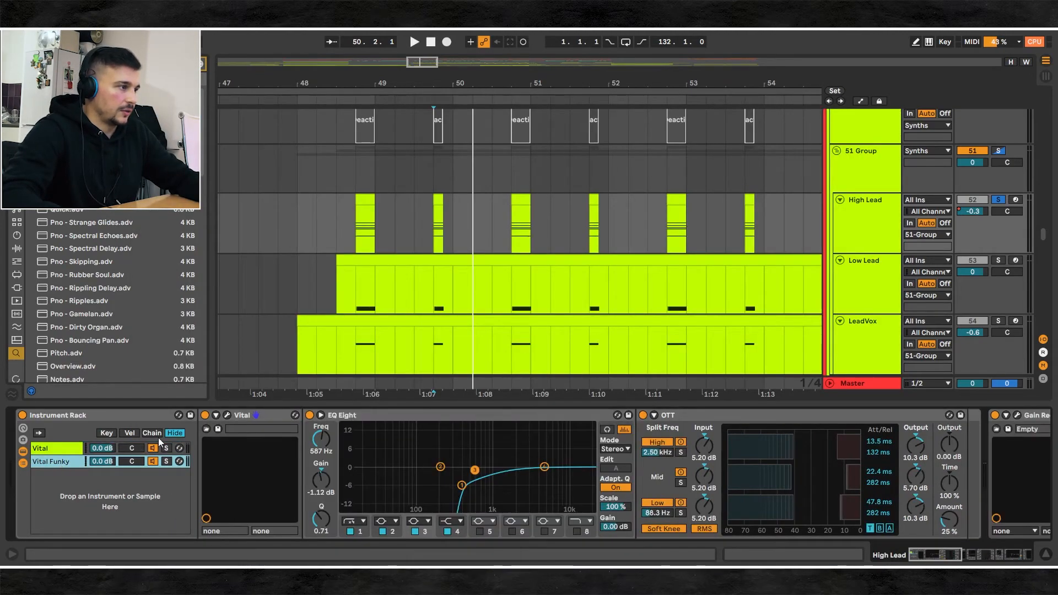
pyautogui.moveTo(523, 506)
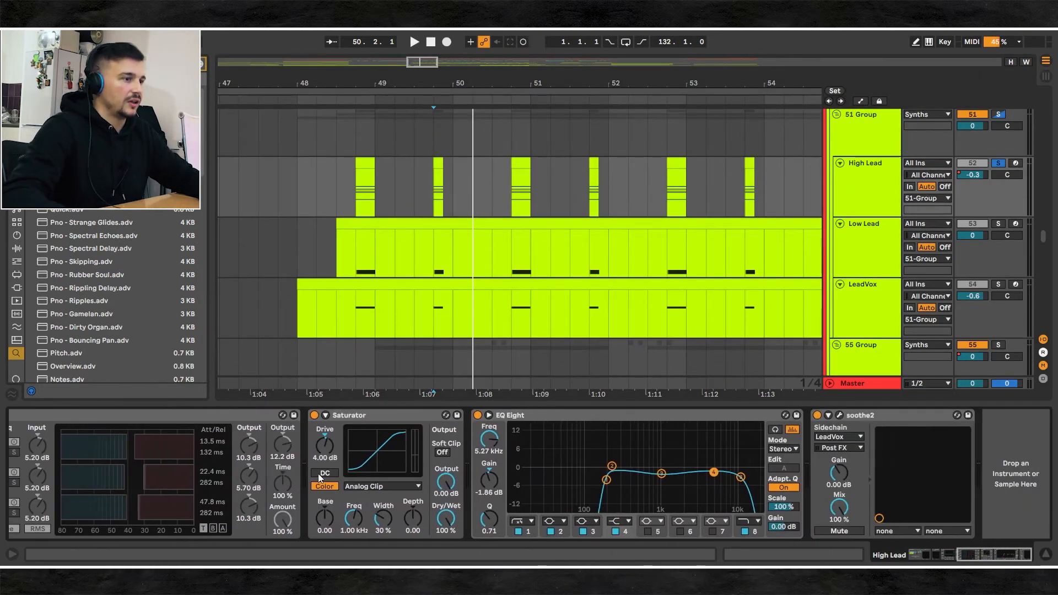
# Step: Bring High Lead's OTT, Saturator, EQ Eight and soothe2 devices into view
pyautogui.click(325, 485)
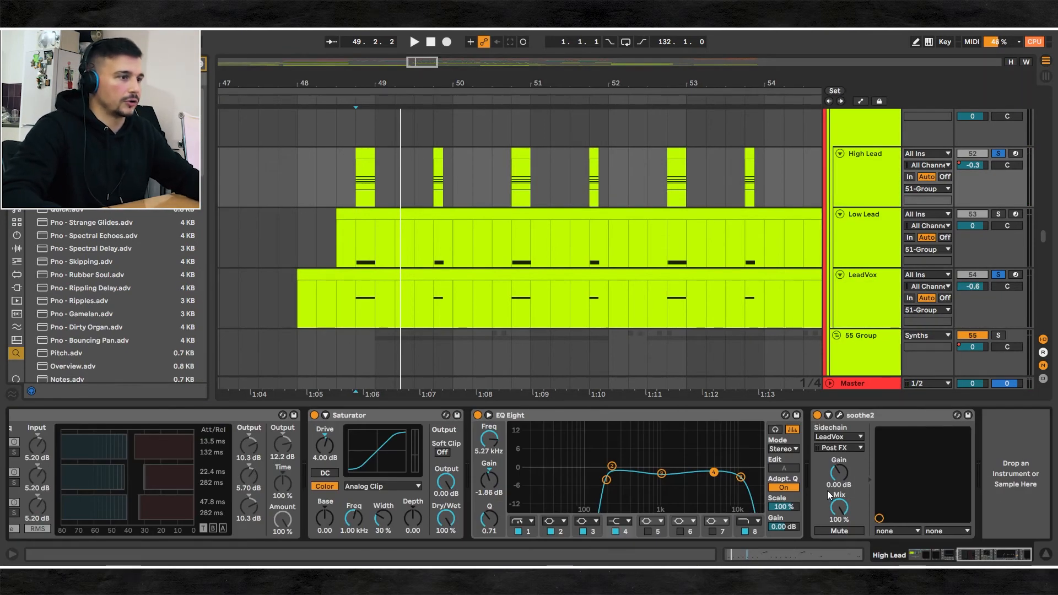
pyautogui.moveTo(862, 243)
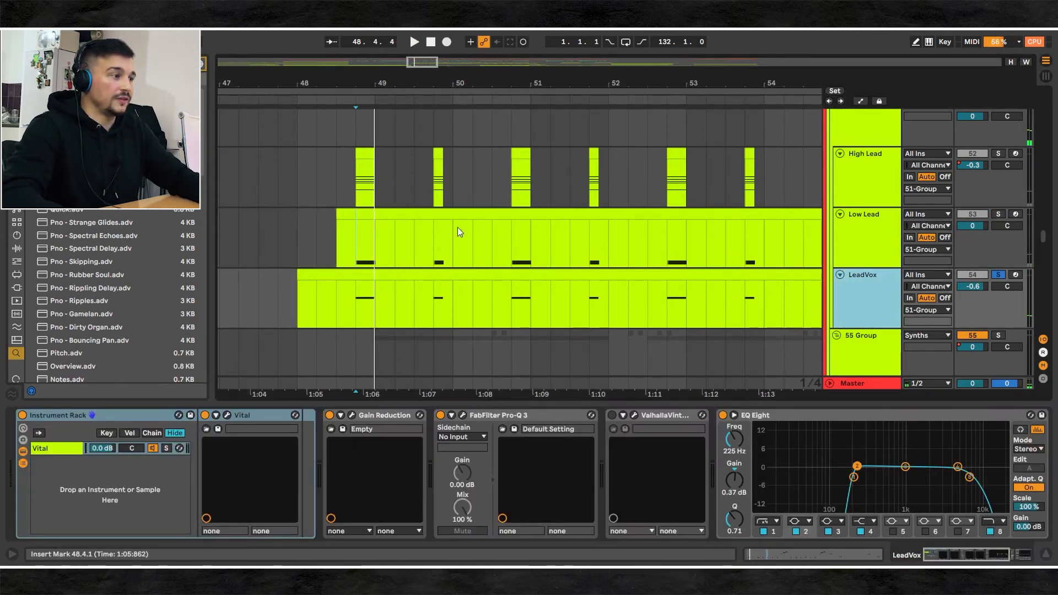
# Step: Open LeadVox's Vital window on the 'prfct mandem vox' text-to-wavetable patch
pyautogui.click(414, 42)
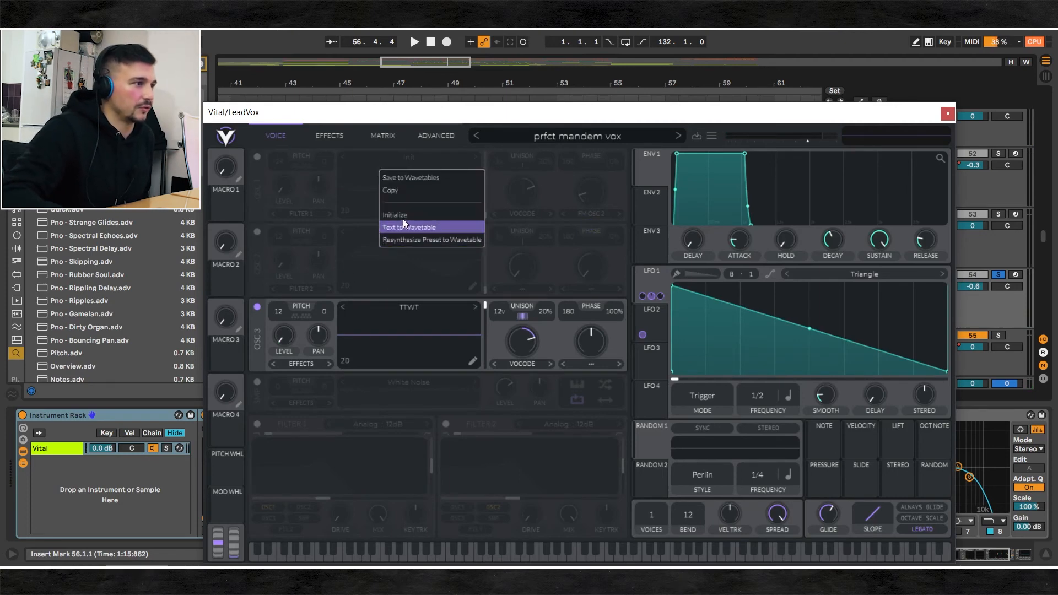
pyautogui.moveTo(445, 119)
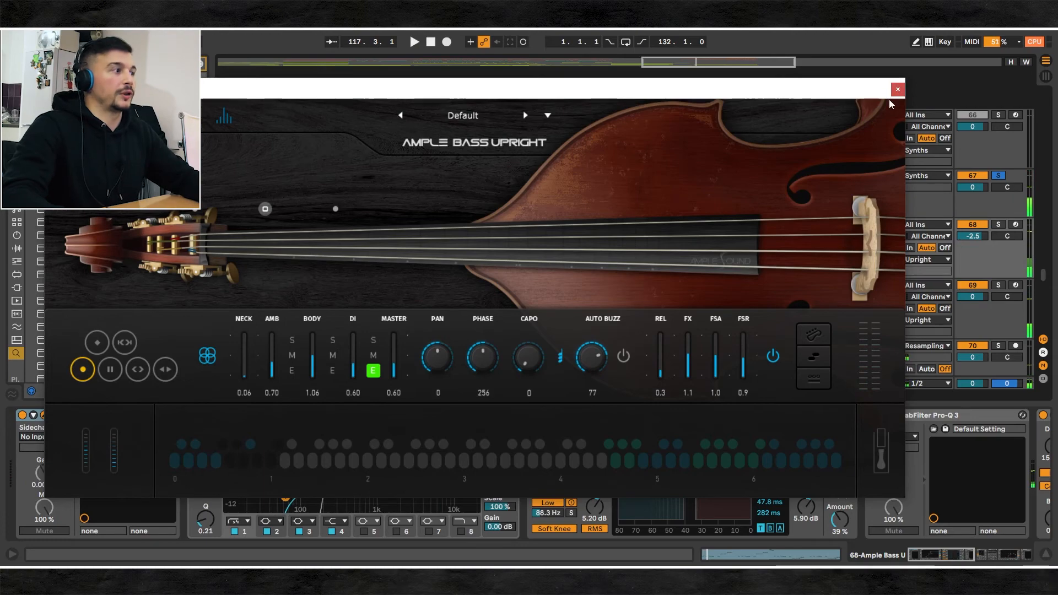
pyautogui.moveTo(896, 89)
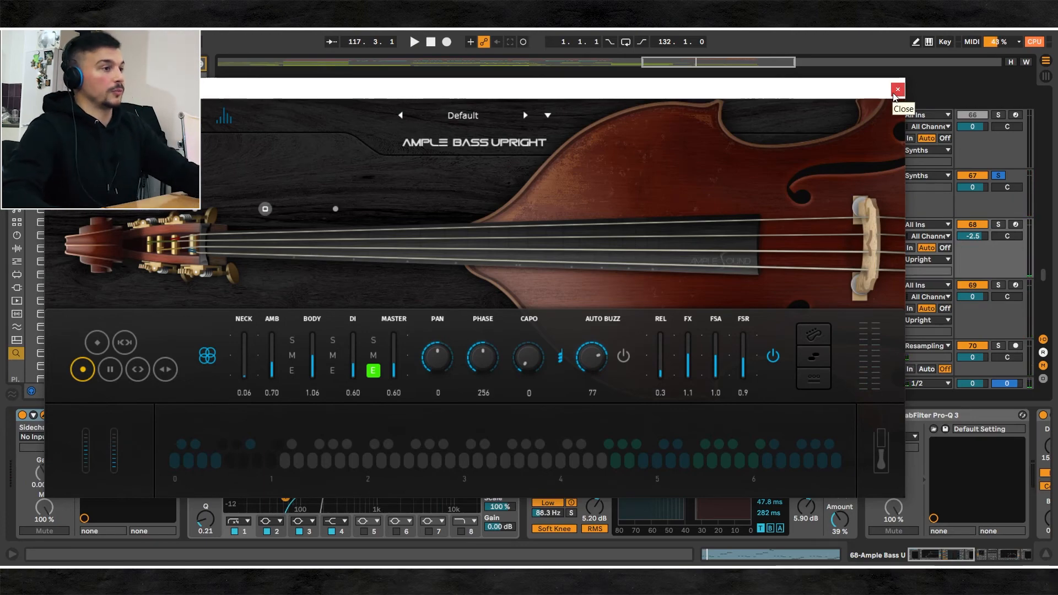
# Step: Close the Ample Bass Upright window to show the Serum track's effect chain
pyautogui.click(897, 90)
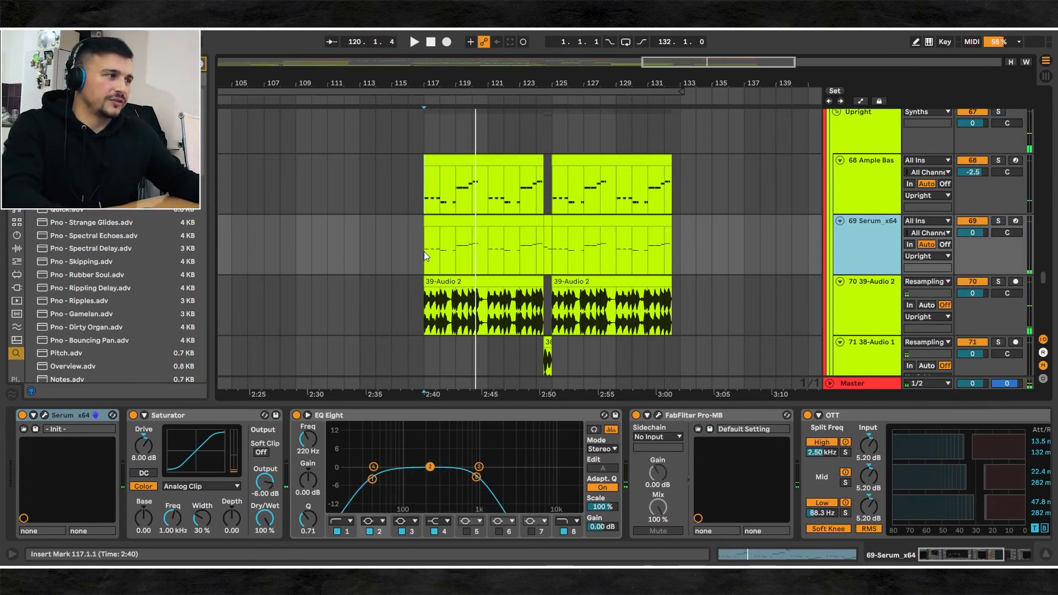
# Step: Start playback from bar 117 over the upright bass section
pyautogui.click(414, 42)
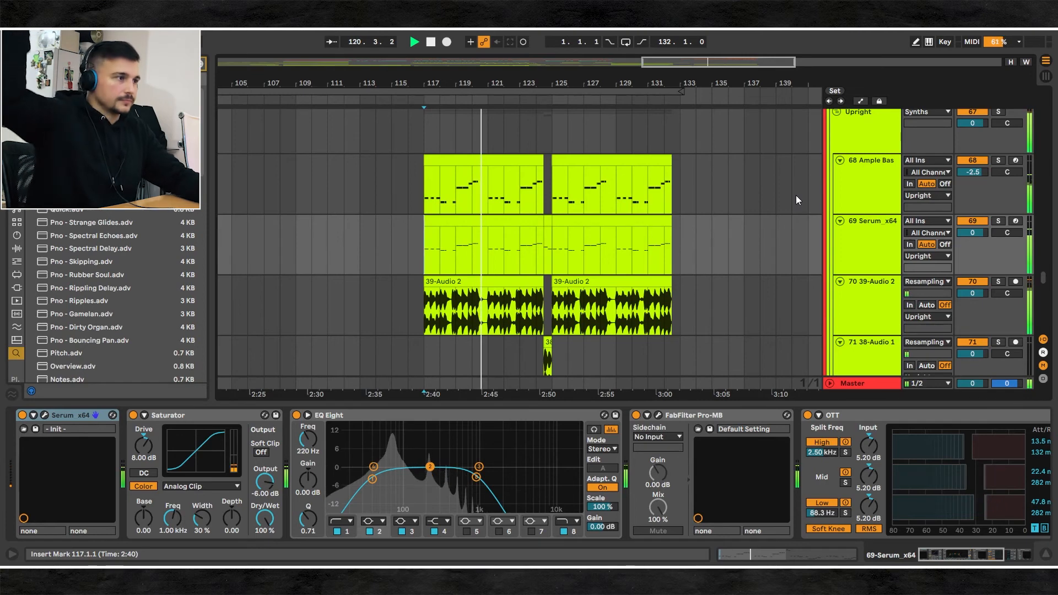
pyautogui.click(414, 42)
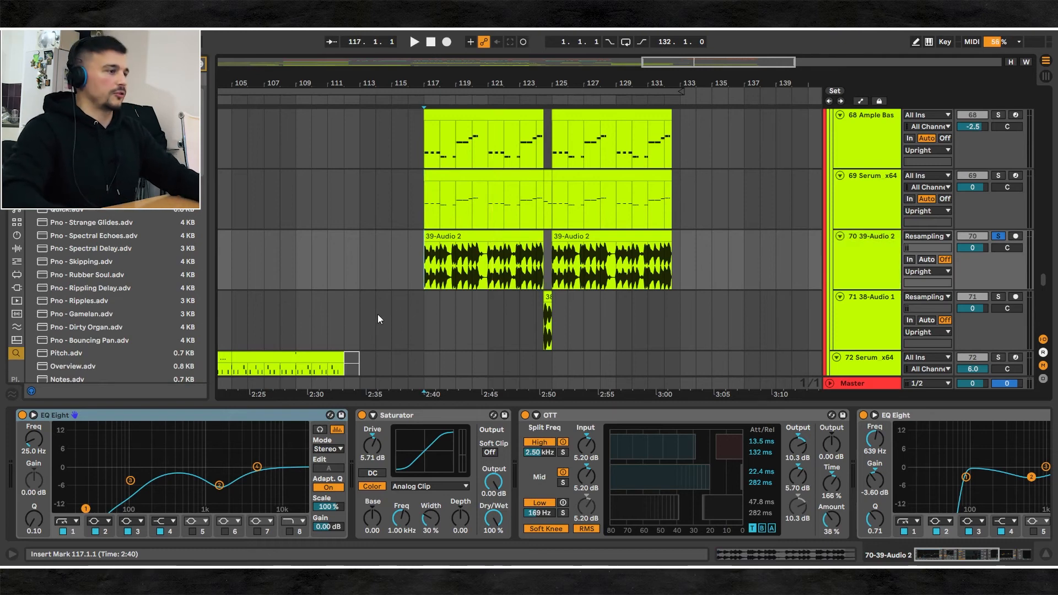
pyautogui.click(414, 41)
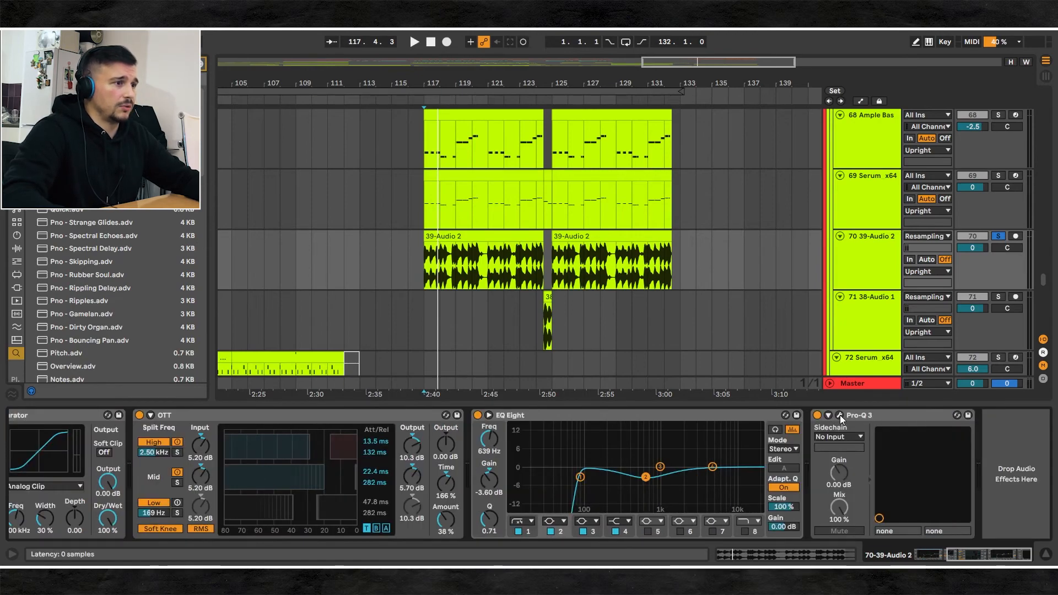
pyautogui.click(841, 414)
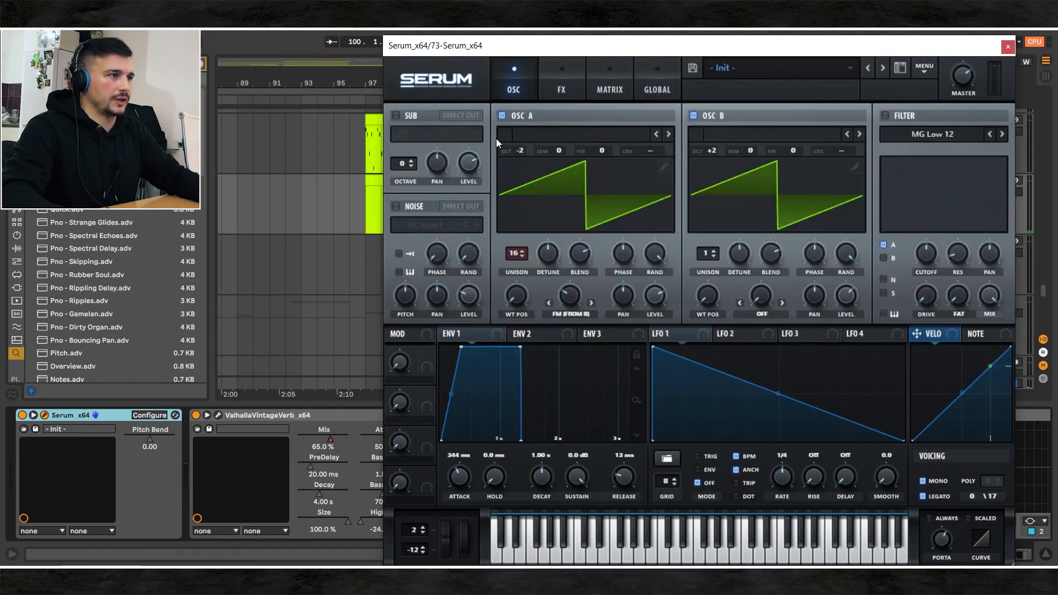
pyautogui.moveTo(582, 69)
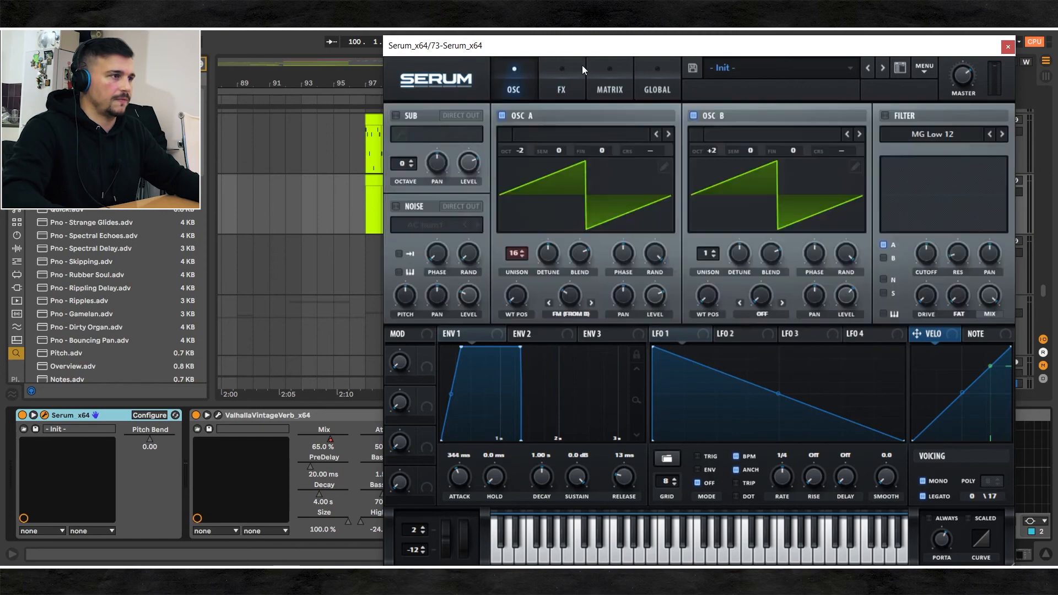
# Step: Close Serum to show 75 Group's OTT, Pro-Q 3, Glue Compressor and Trackspacer
pyautogui.click(1007, 45)
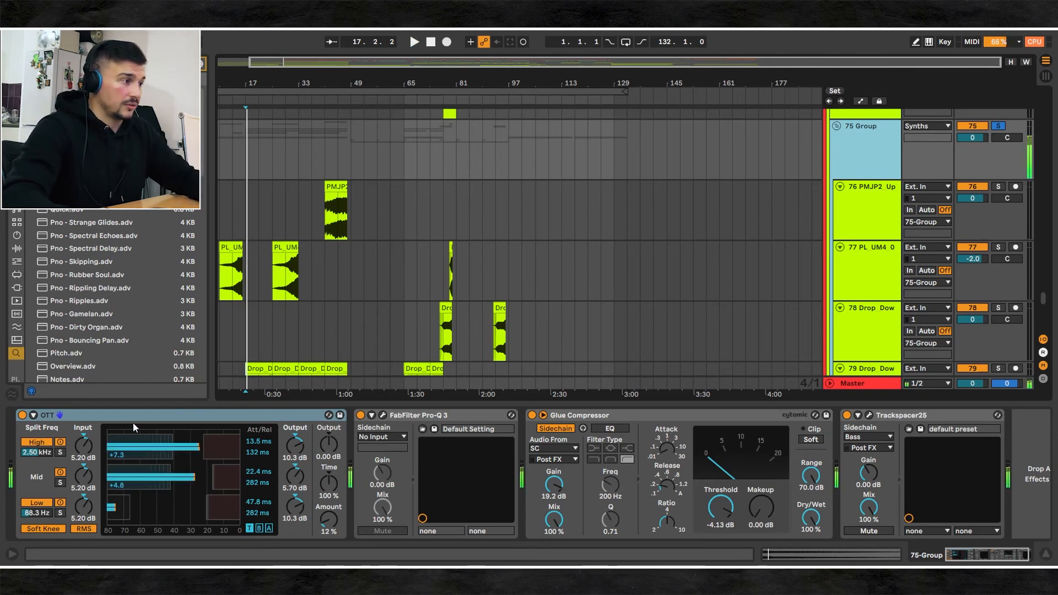
# Step: Scroll down to tracks 83–89 and show 85 Serum_x64's Serum and EQ Eight devices
pyautogui.scroll(-3)
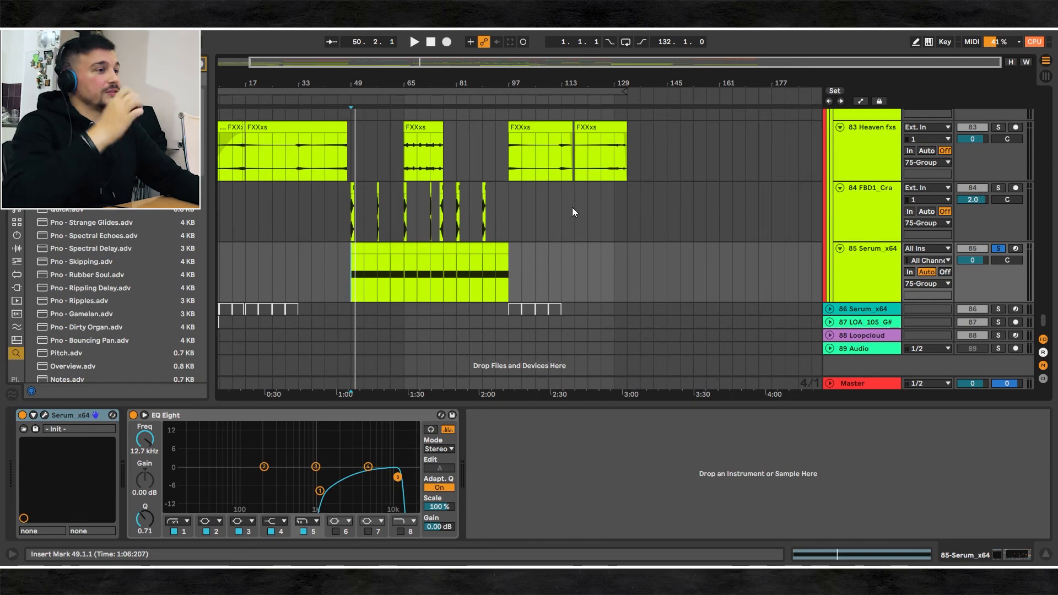
# Step: Select the Bass group to show its Utility, Compressor, Glue Compressor, Pro-L 2, soothe2 and Ozone 9 Imager
pyautogui.click(413, 42)
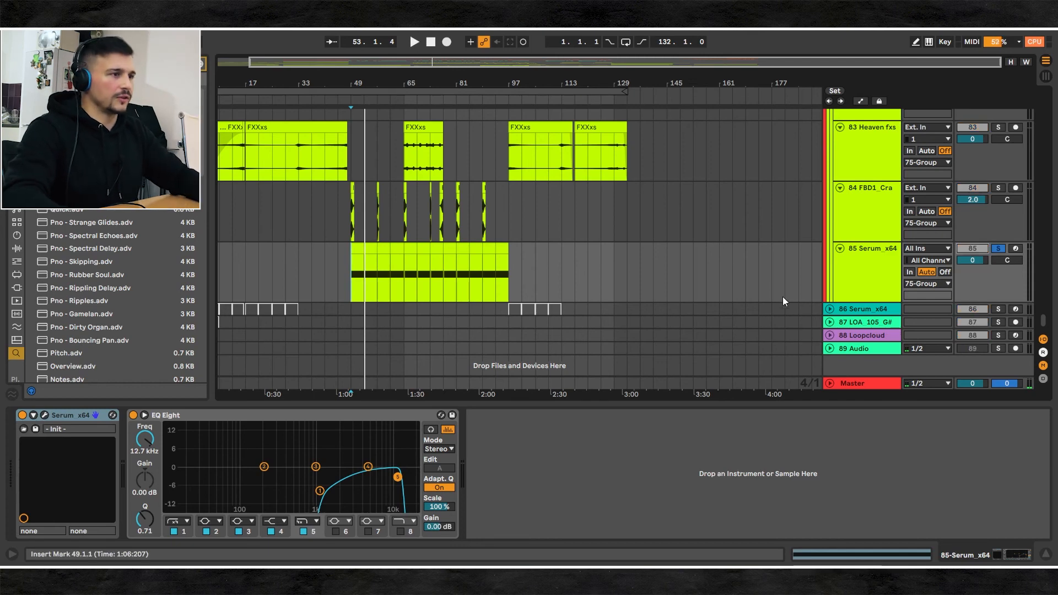
pyautogui.click(867, 276)
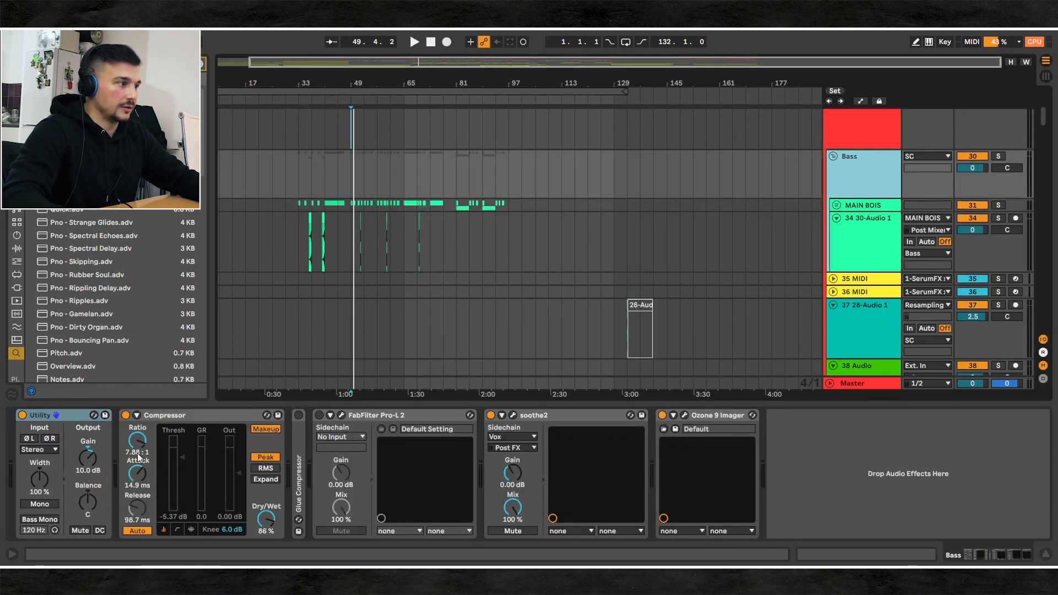
pyautogui.moveTo(328, 484)
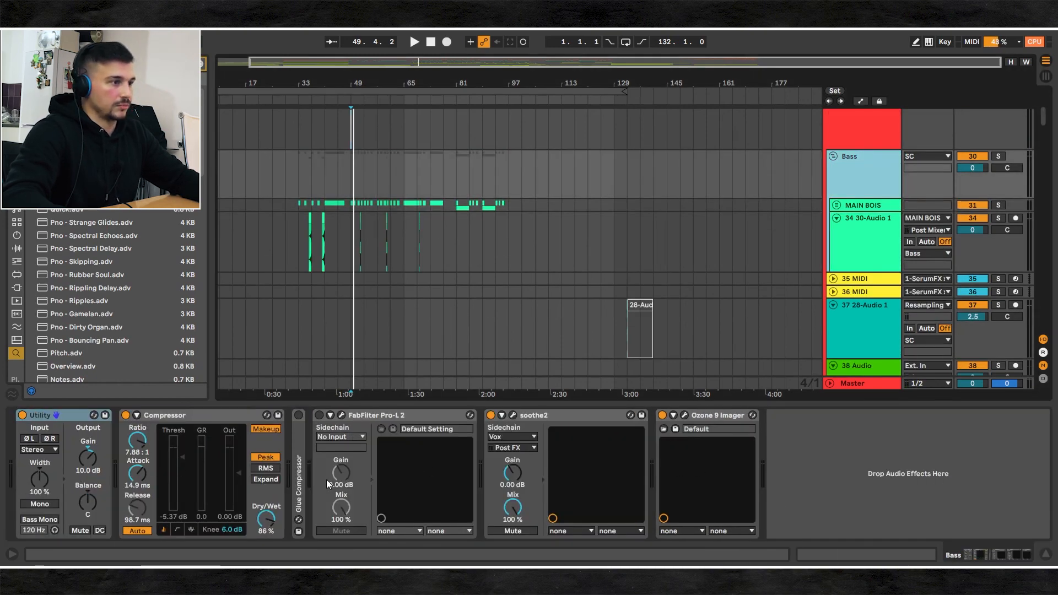
# Step: Inspect the Ozone 9 Imager window, then append an EQ Eight to the Bass group chain
pyautogui.click(415, 42)
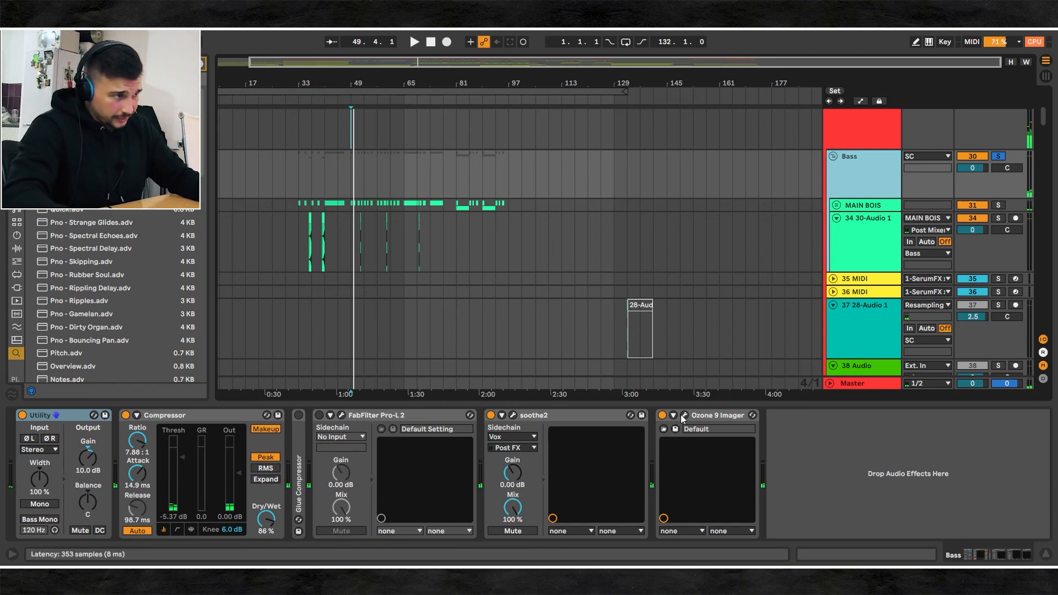
pyautogui.click(673, 415)
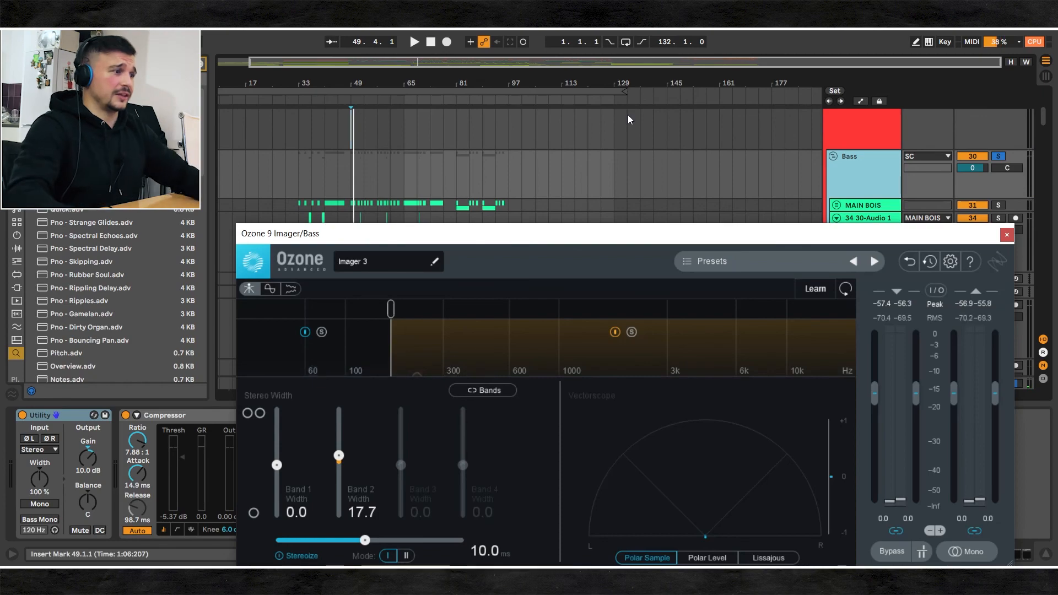
pyautogui.click(1005, 234)
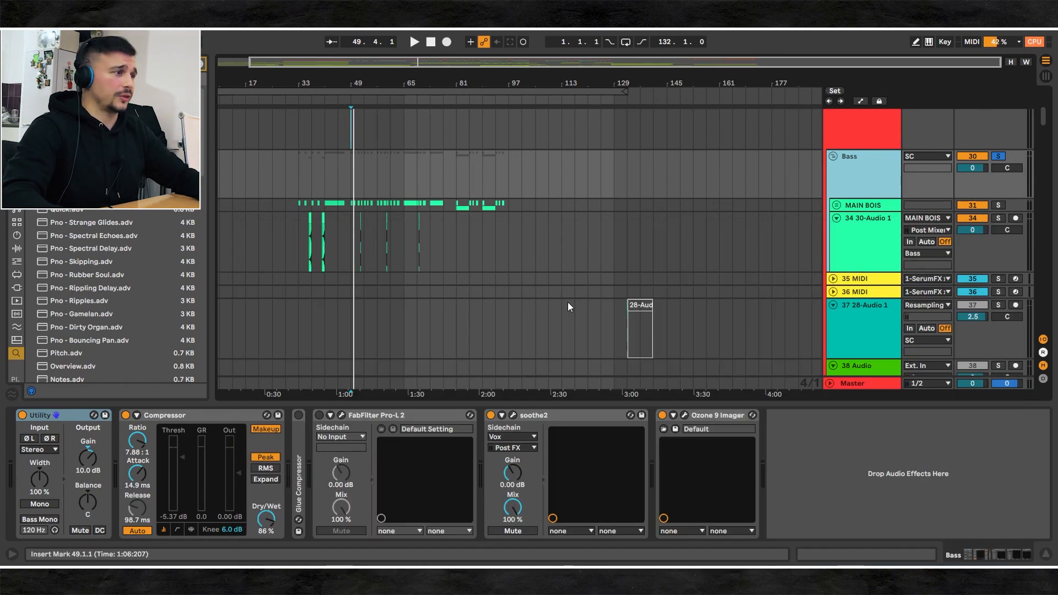
pyautogui.click(414, 42)
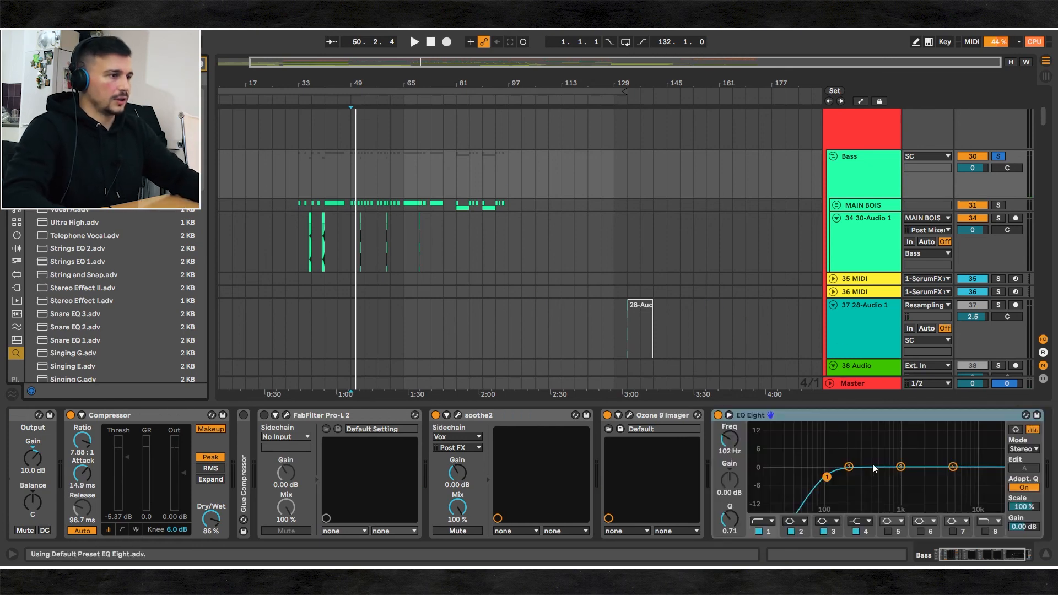
# Step: Disable the EQ Eight low cut, dip band 2 by 3.35 dB at 212 Hz, and audition
pyautogui.click(414, 42)
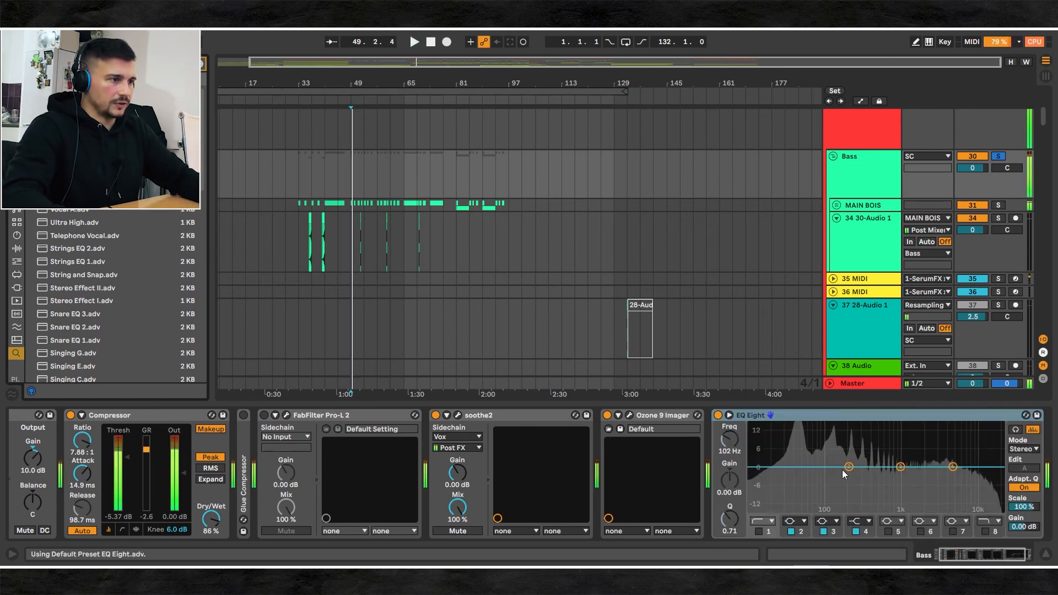
pyautogui.moveTo(848, 466); pyautogui.dragTo(856, 478)
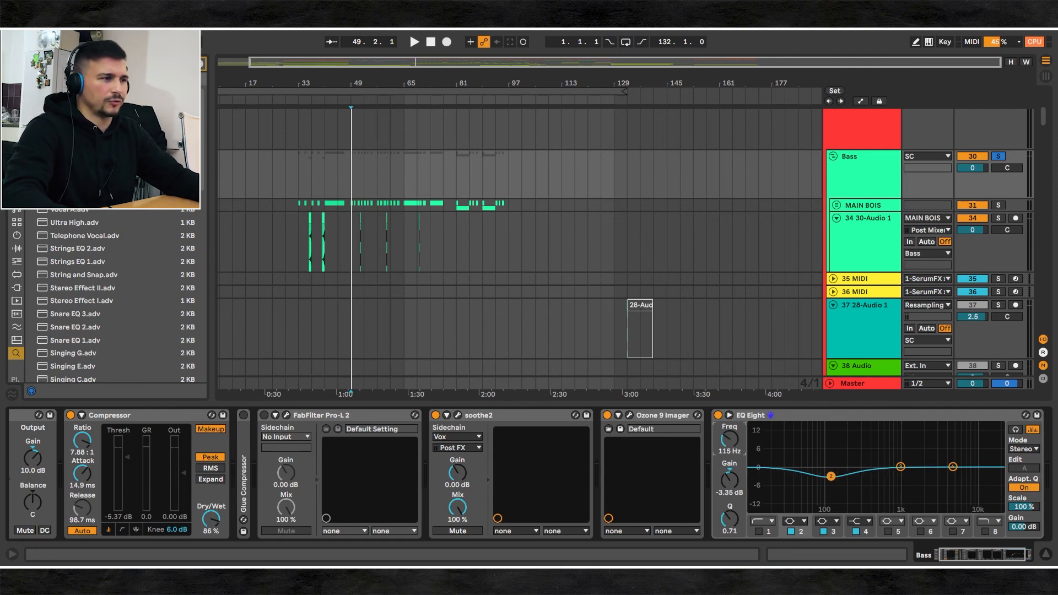
pyautogui.moveTo(830, 476); pyautogui.dragTo(852, 476)
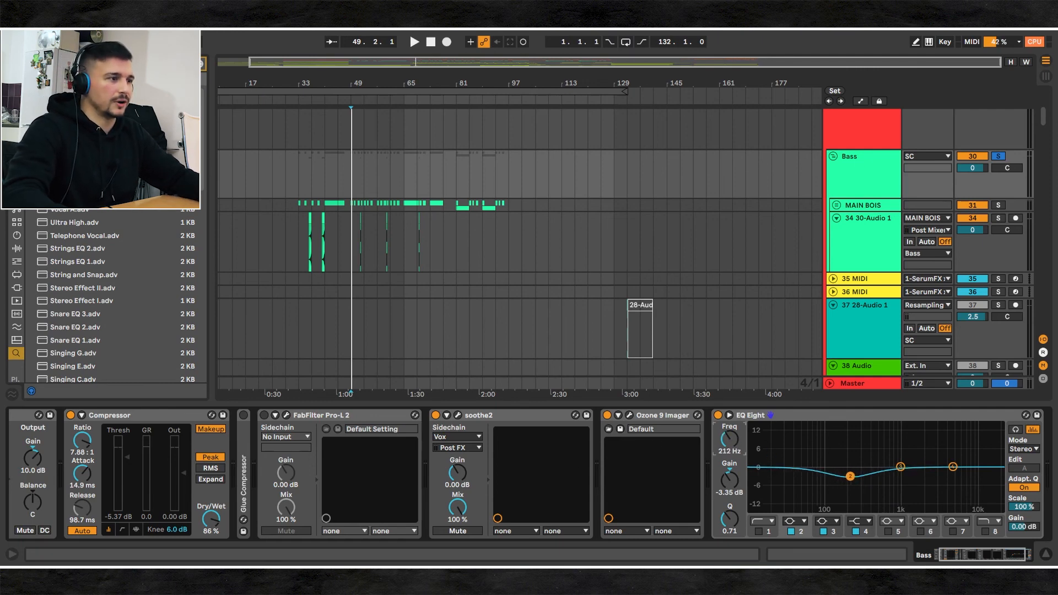
pyautogui.click(414, 41)
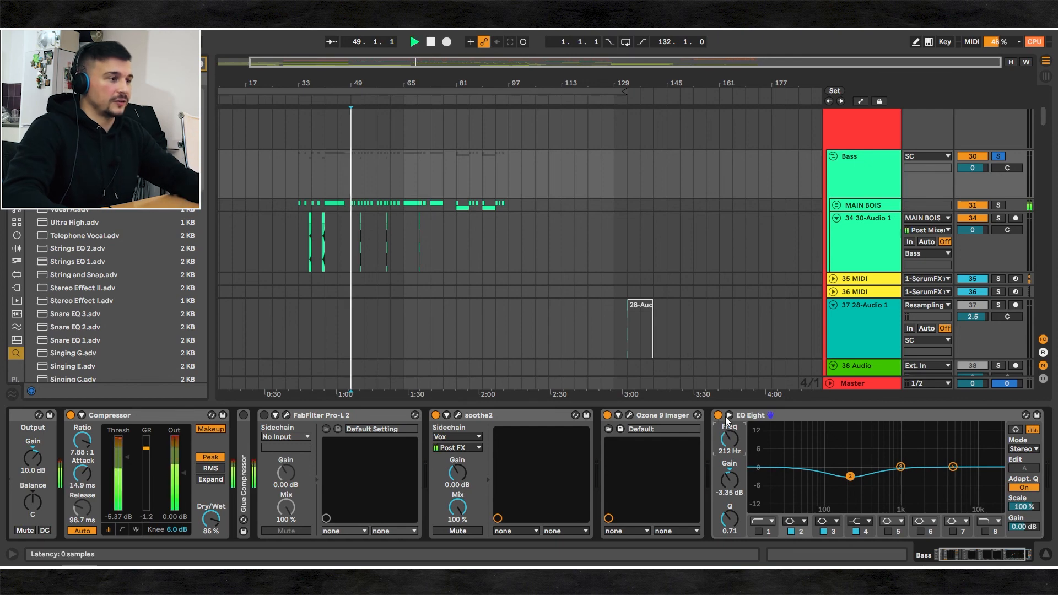